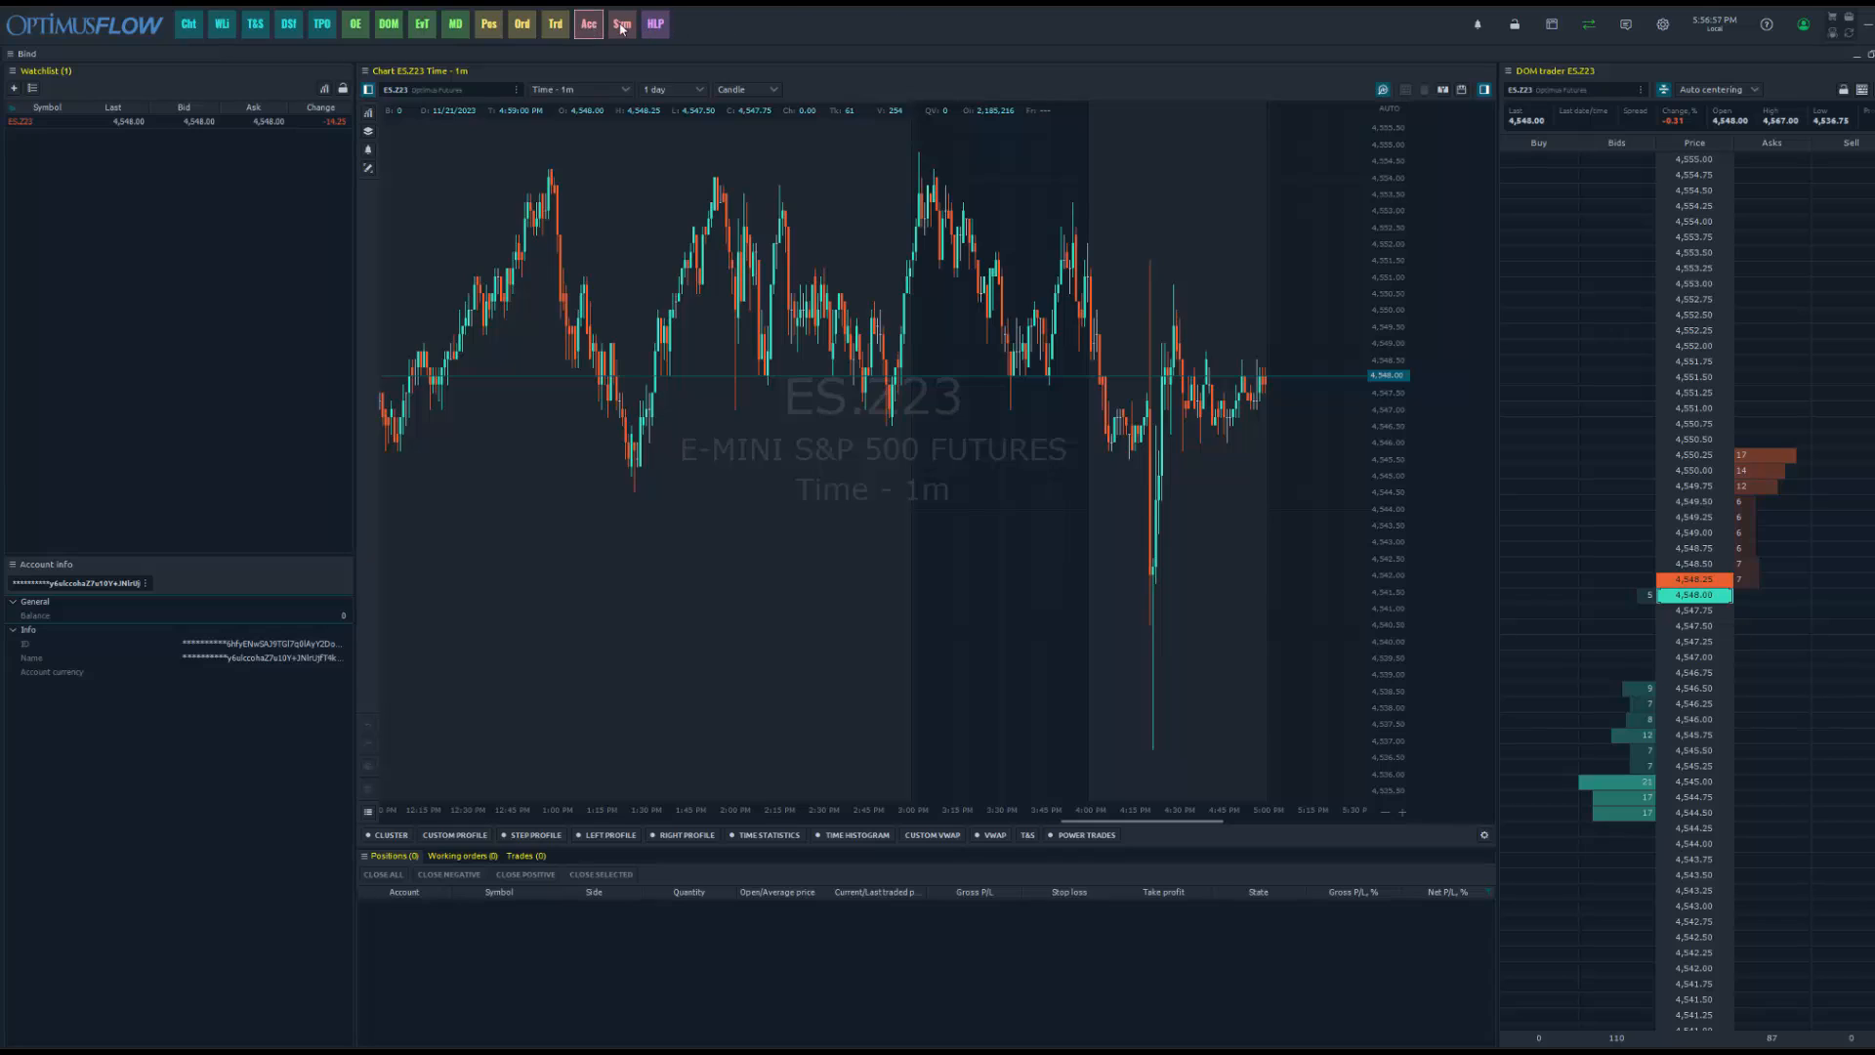
Use the OptimusFLOW logo menu to reach the AI Assistant window, then click away
{"action": "left_click", "coordinate": [655, 22]}
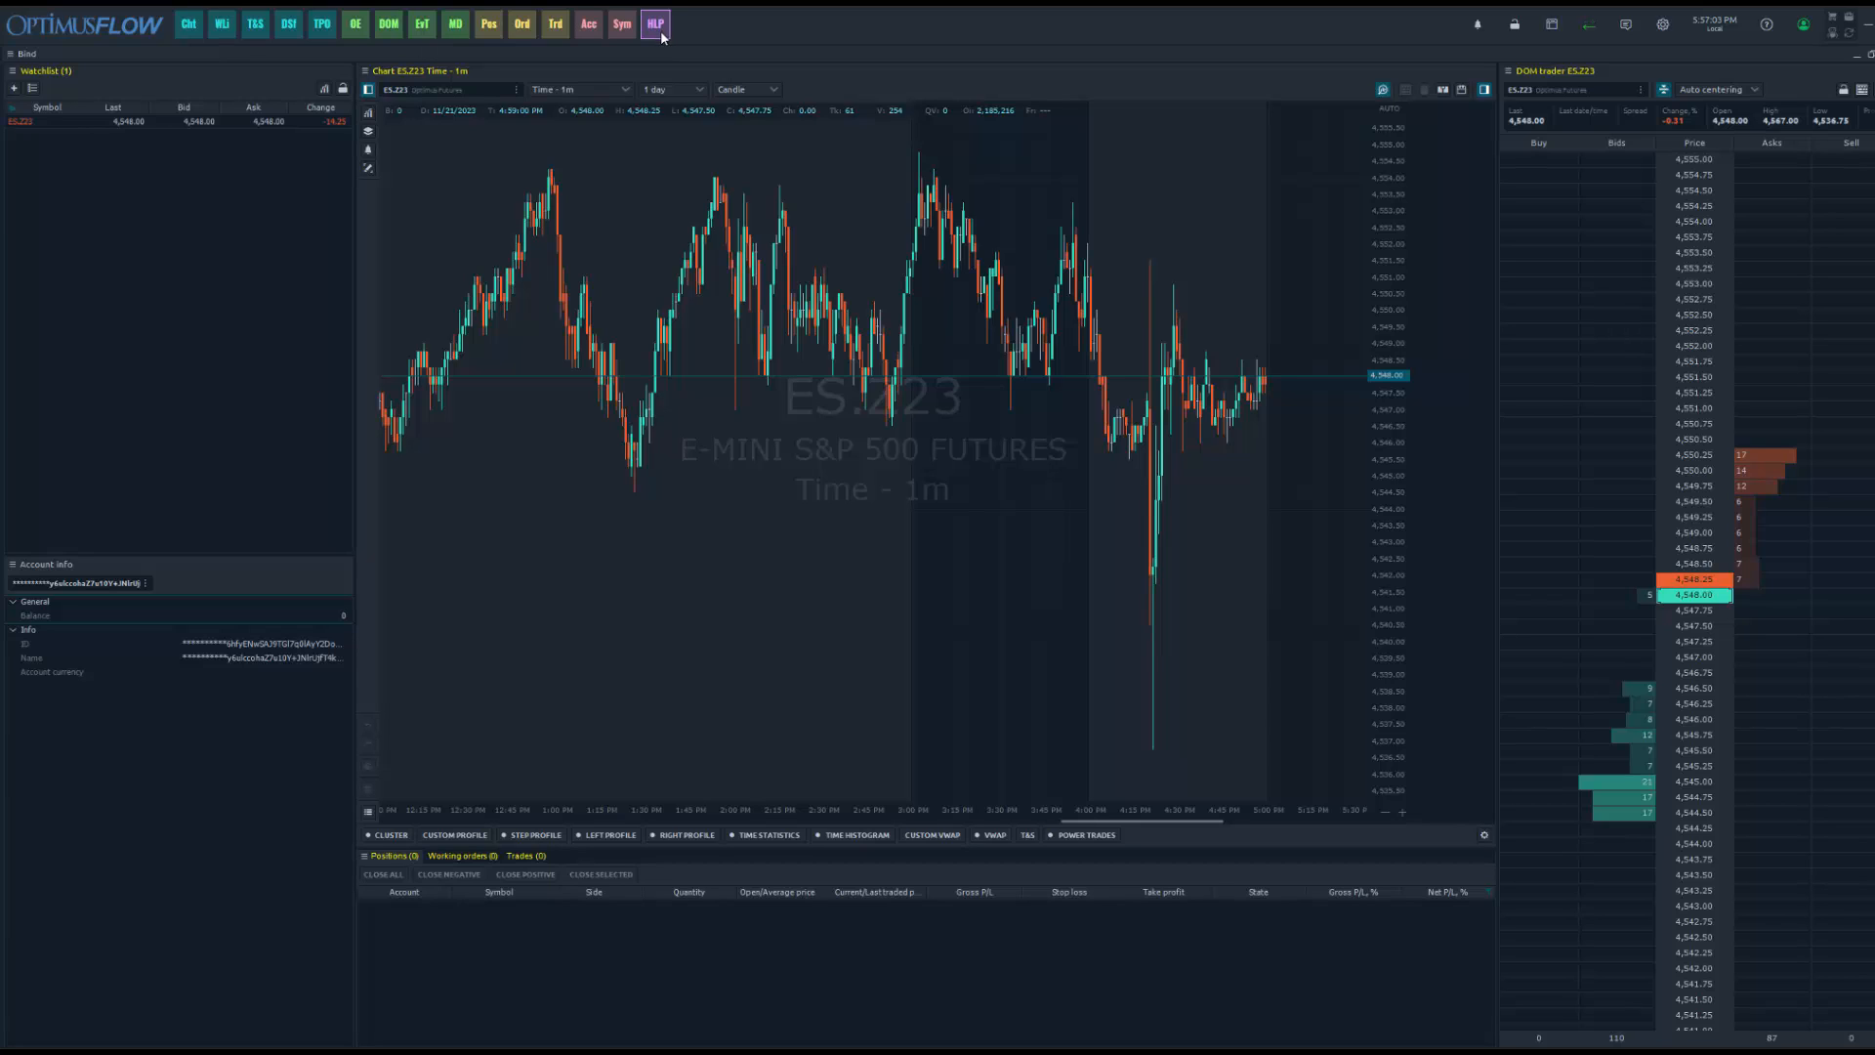
{"action": "left_click", "coordinate": [654, 23]}
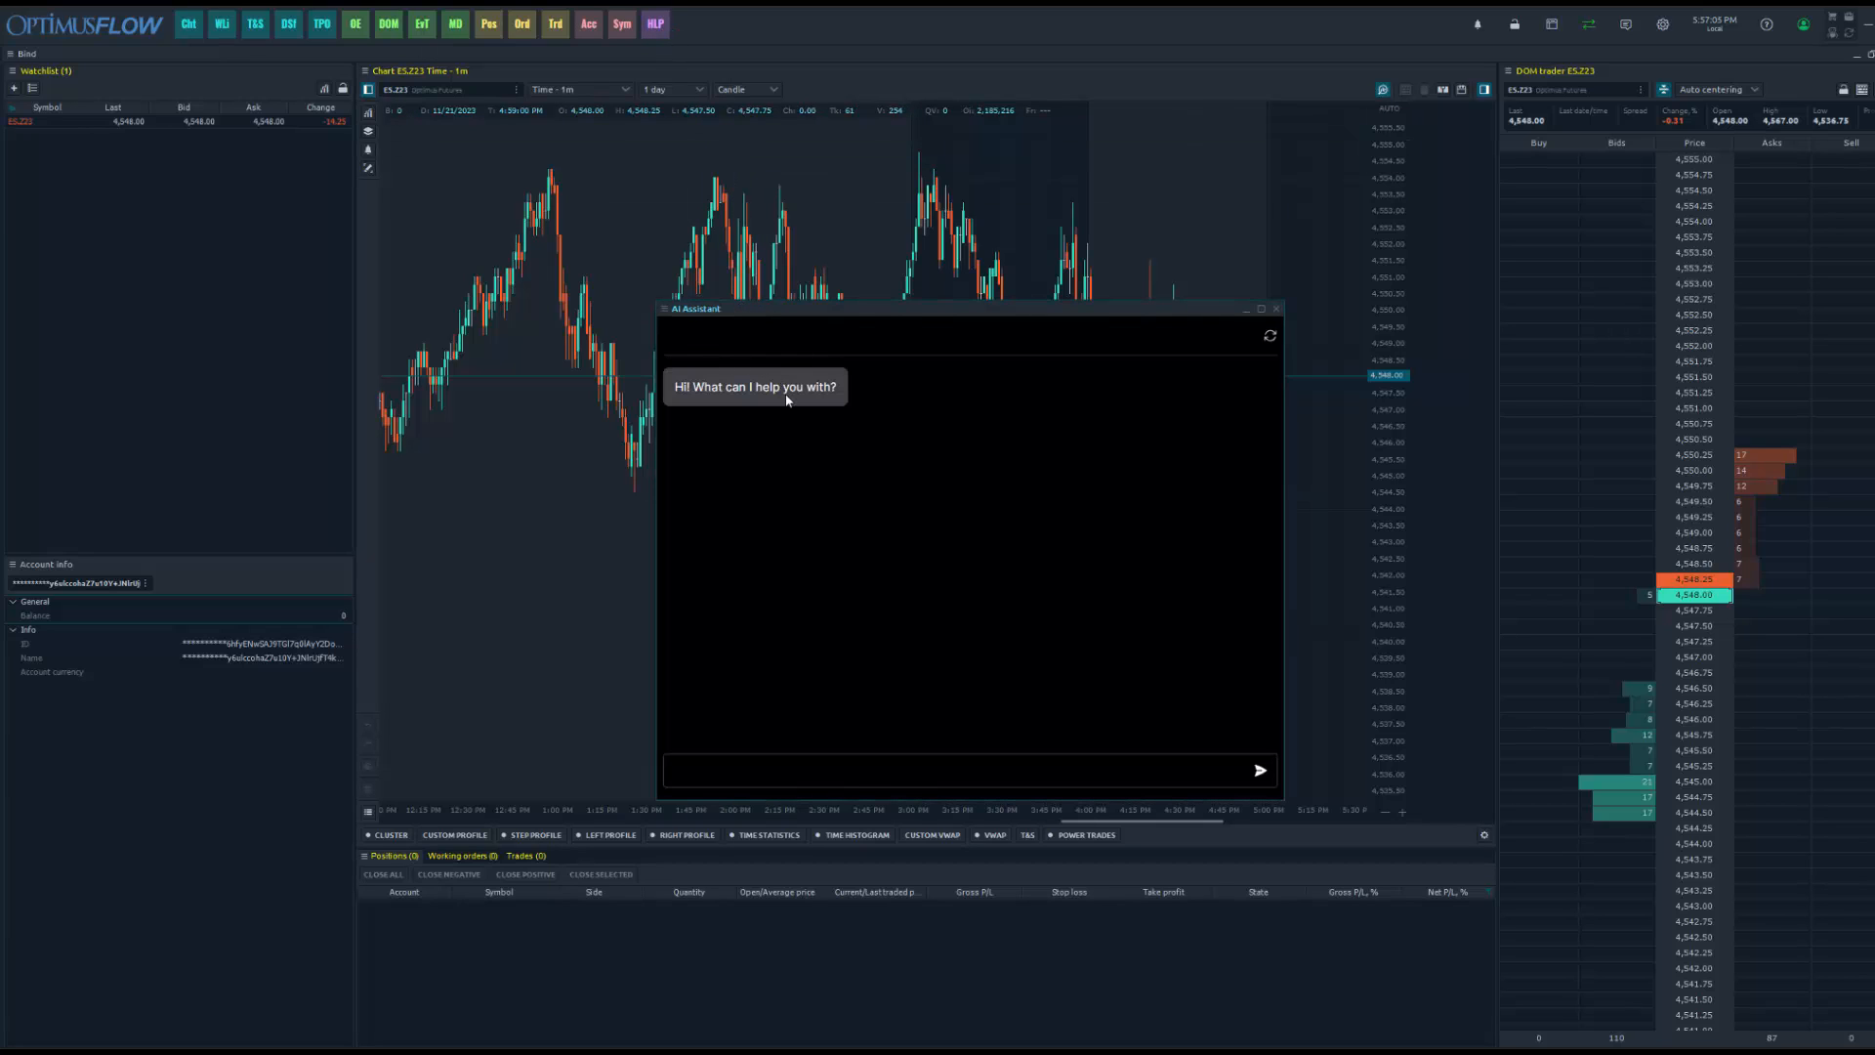
{"action": "left_click", "coordinate": [1276, 308]}
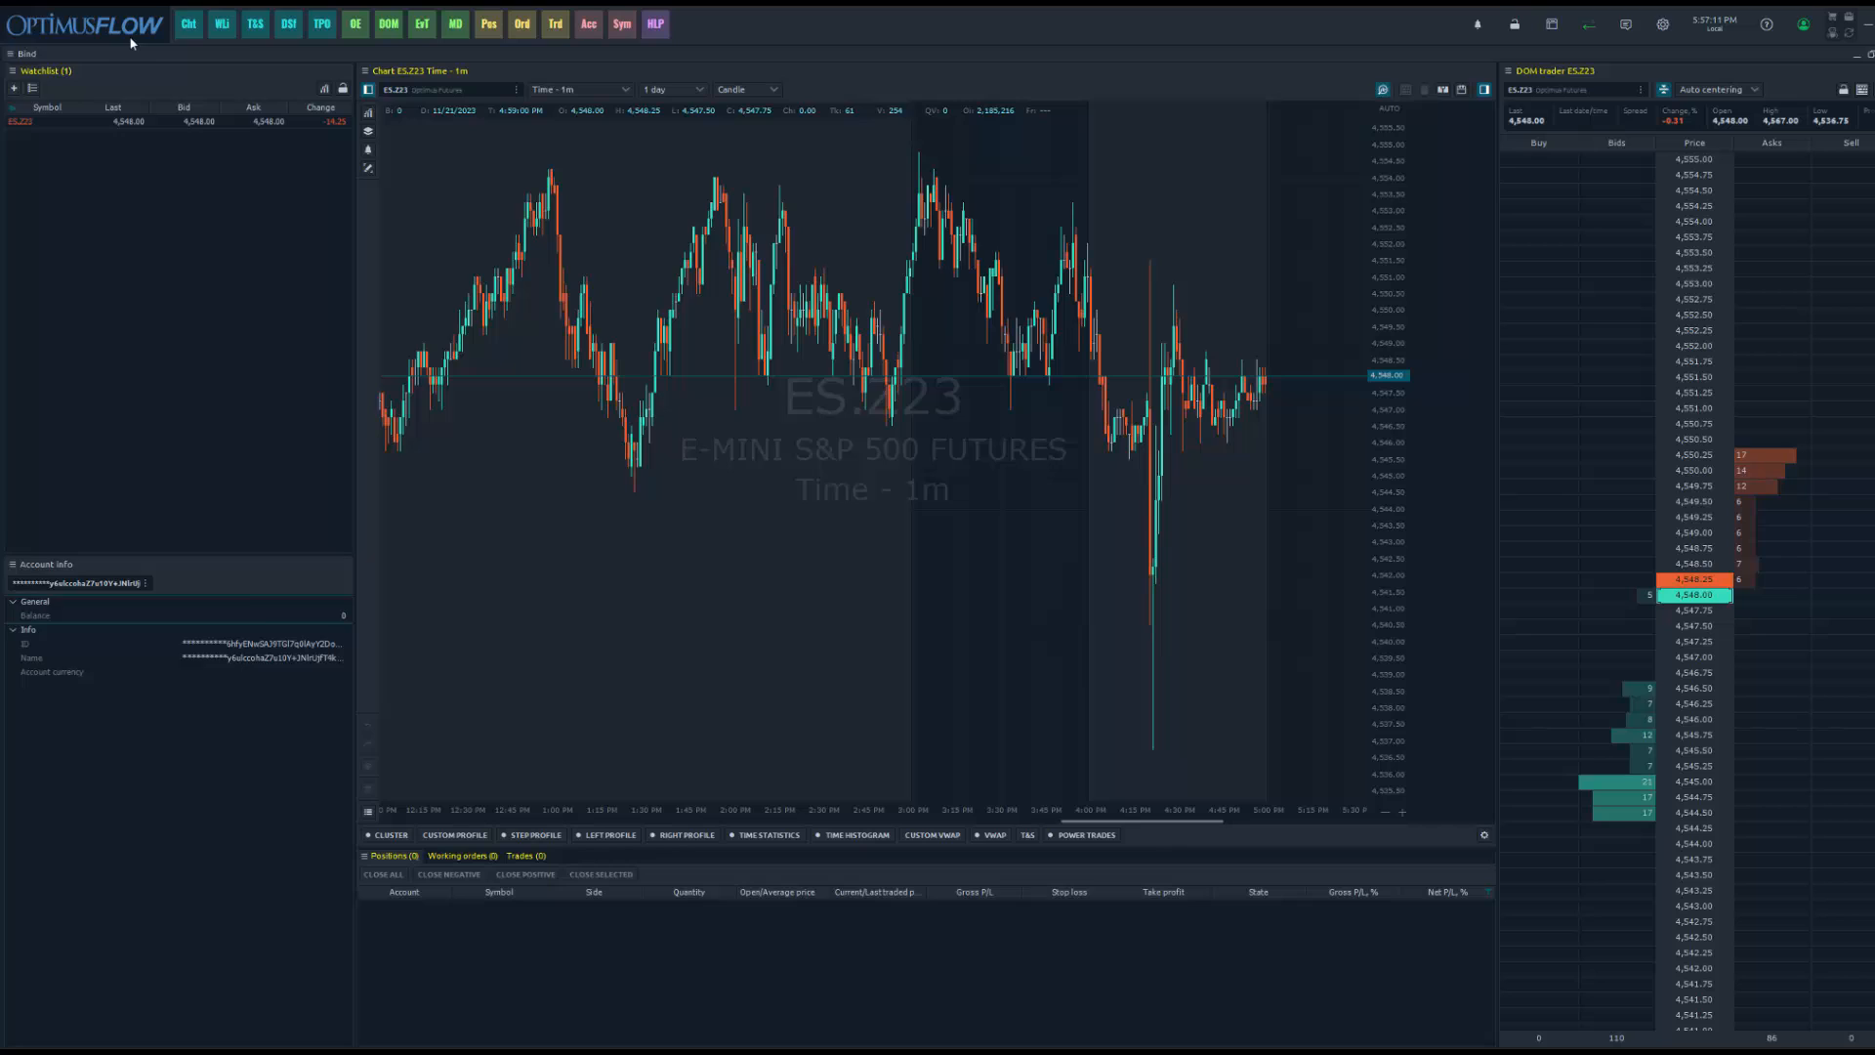
{"action": "left_click", "coordinate": [86, 23]}
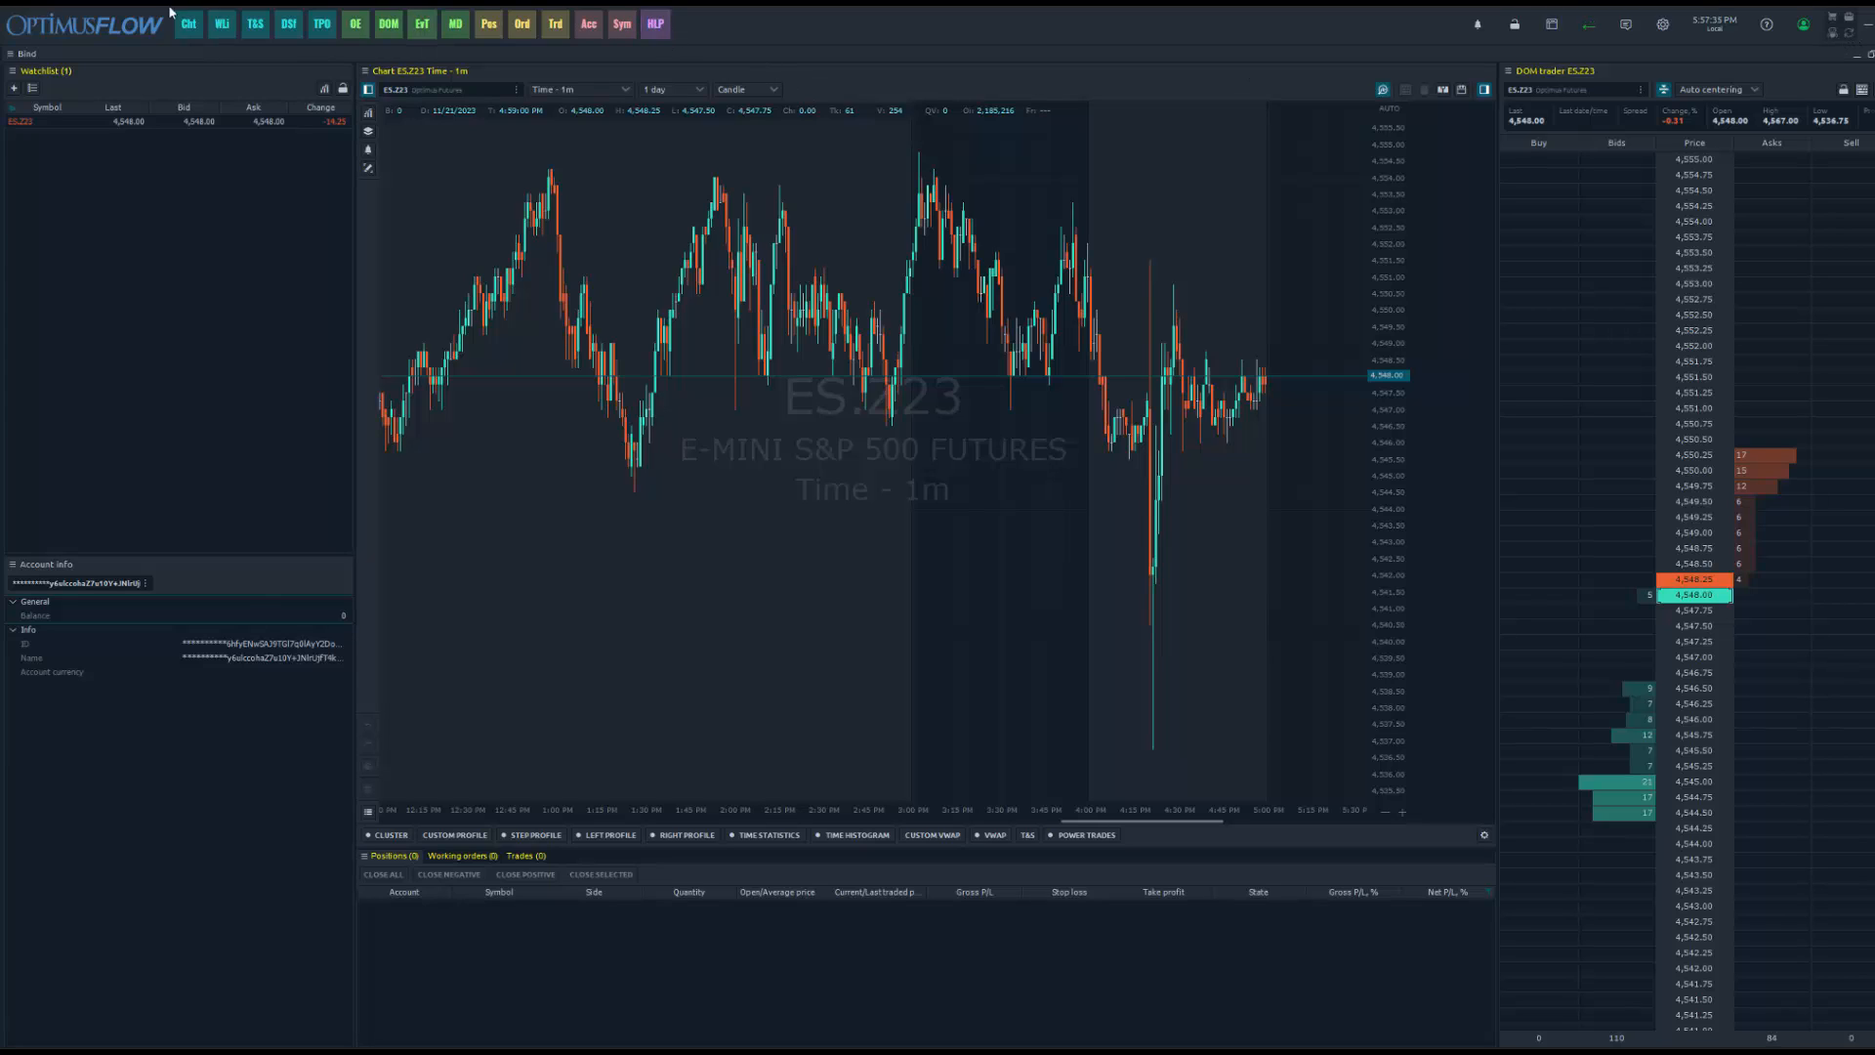
Reopen the logo menu to list all modules, down to MISC with HLP
{"action": "left_click", "coordinate": [654, 22]}
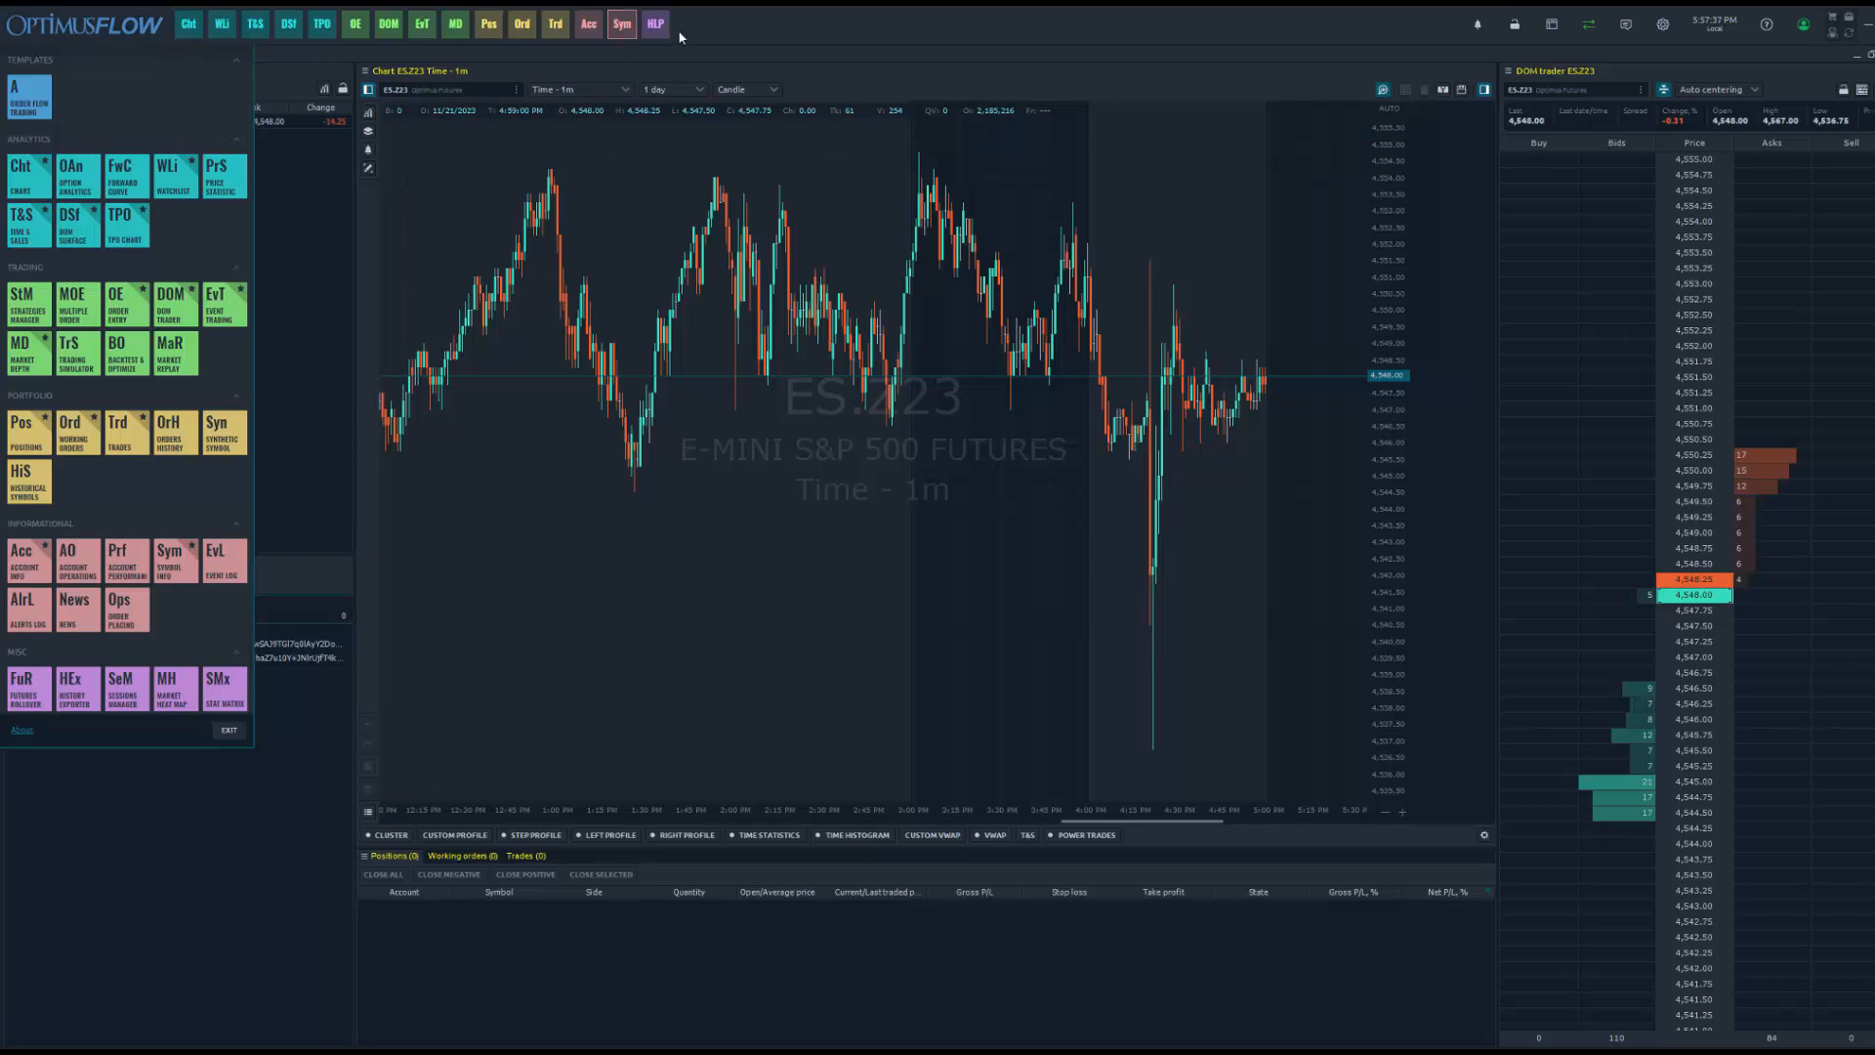
{"action": "left_click", "coordinate": [654, 23]}
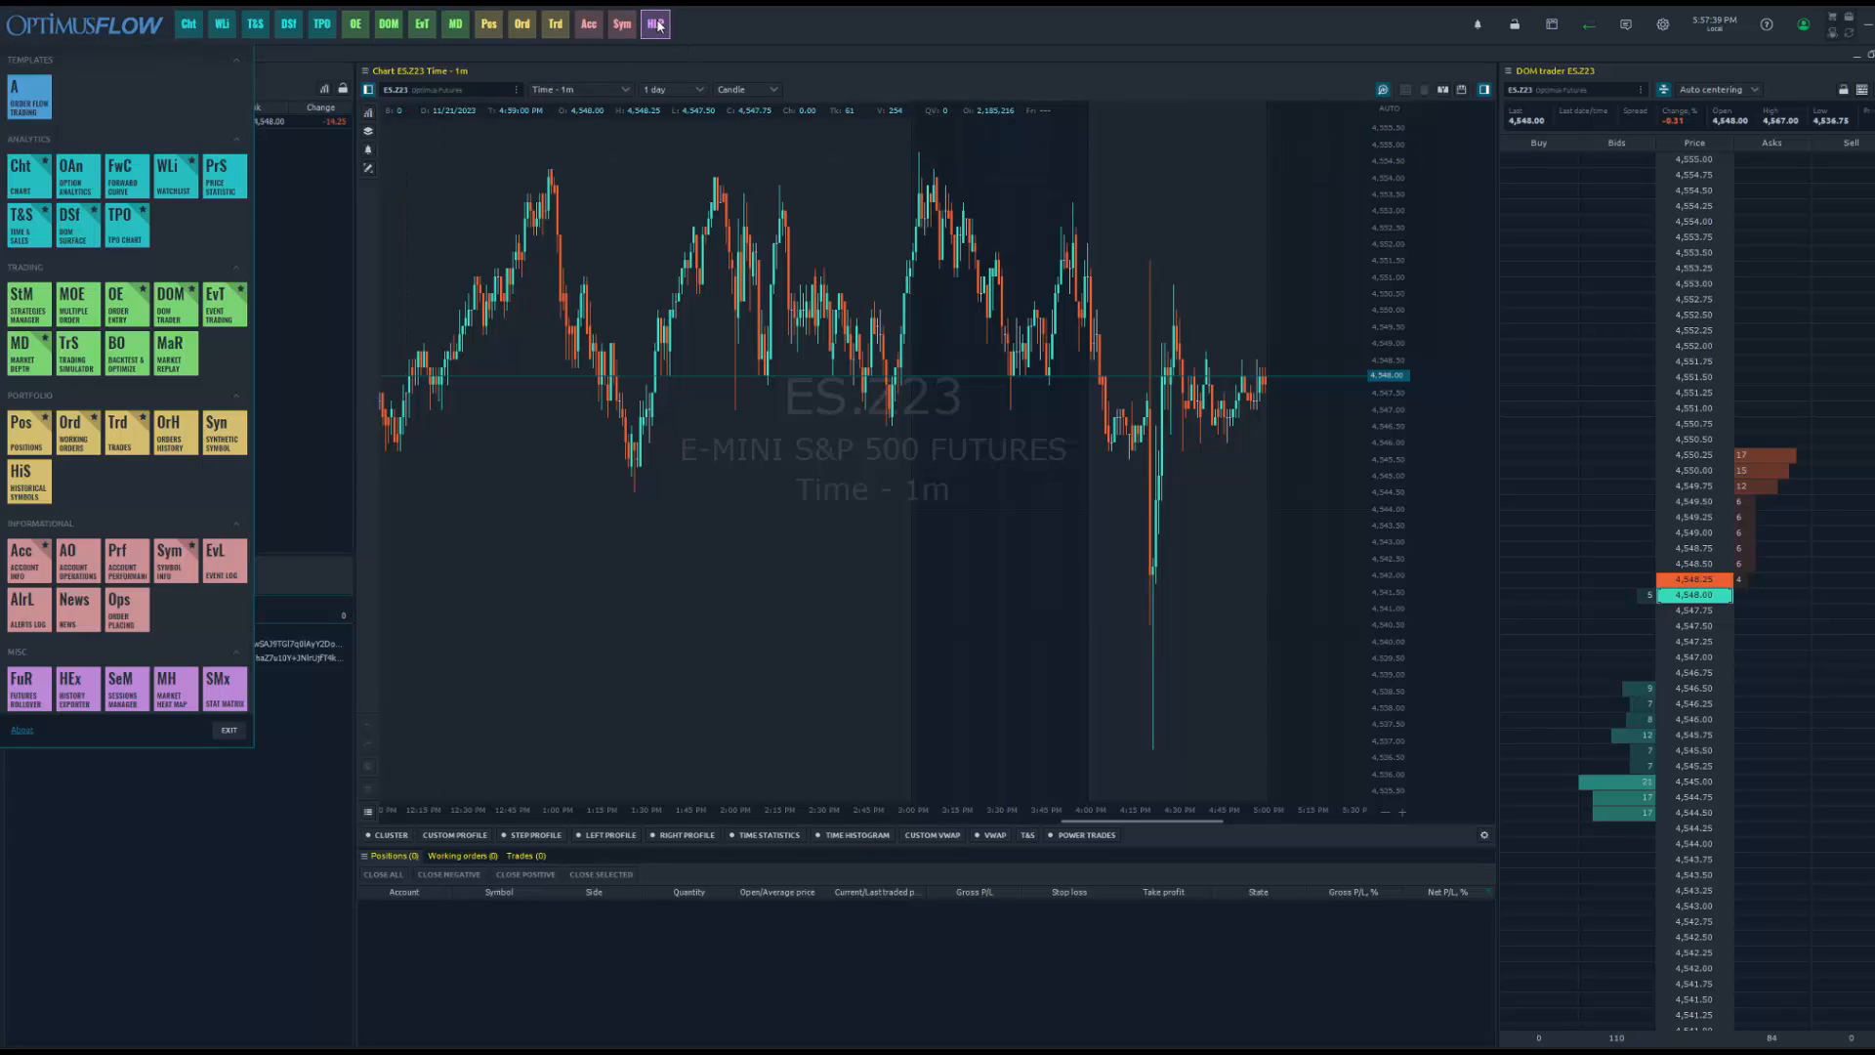
{"action": "left_click", "coordinate": [654, 23]}
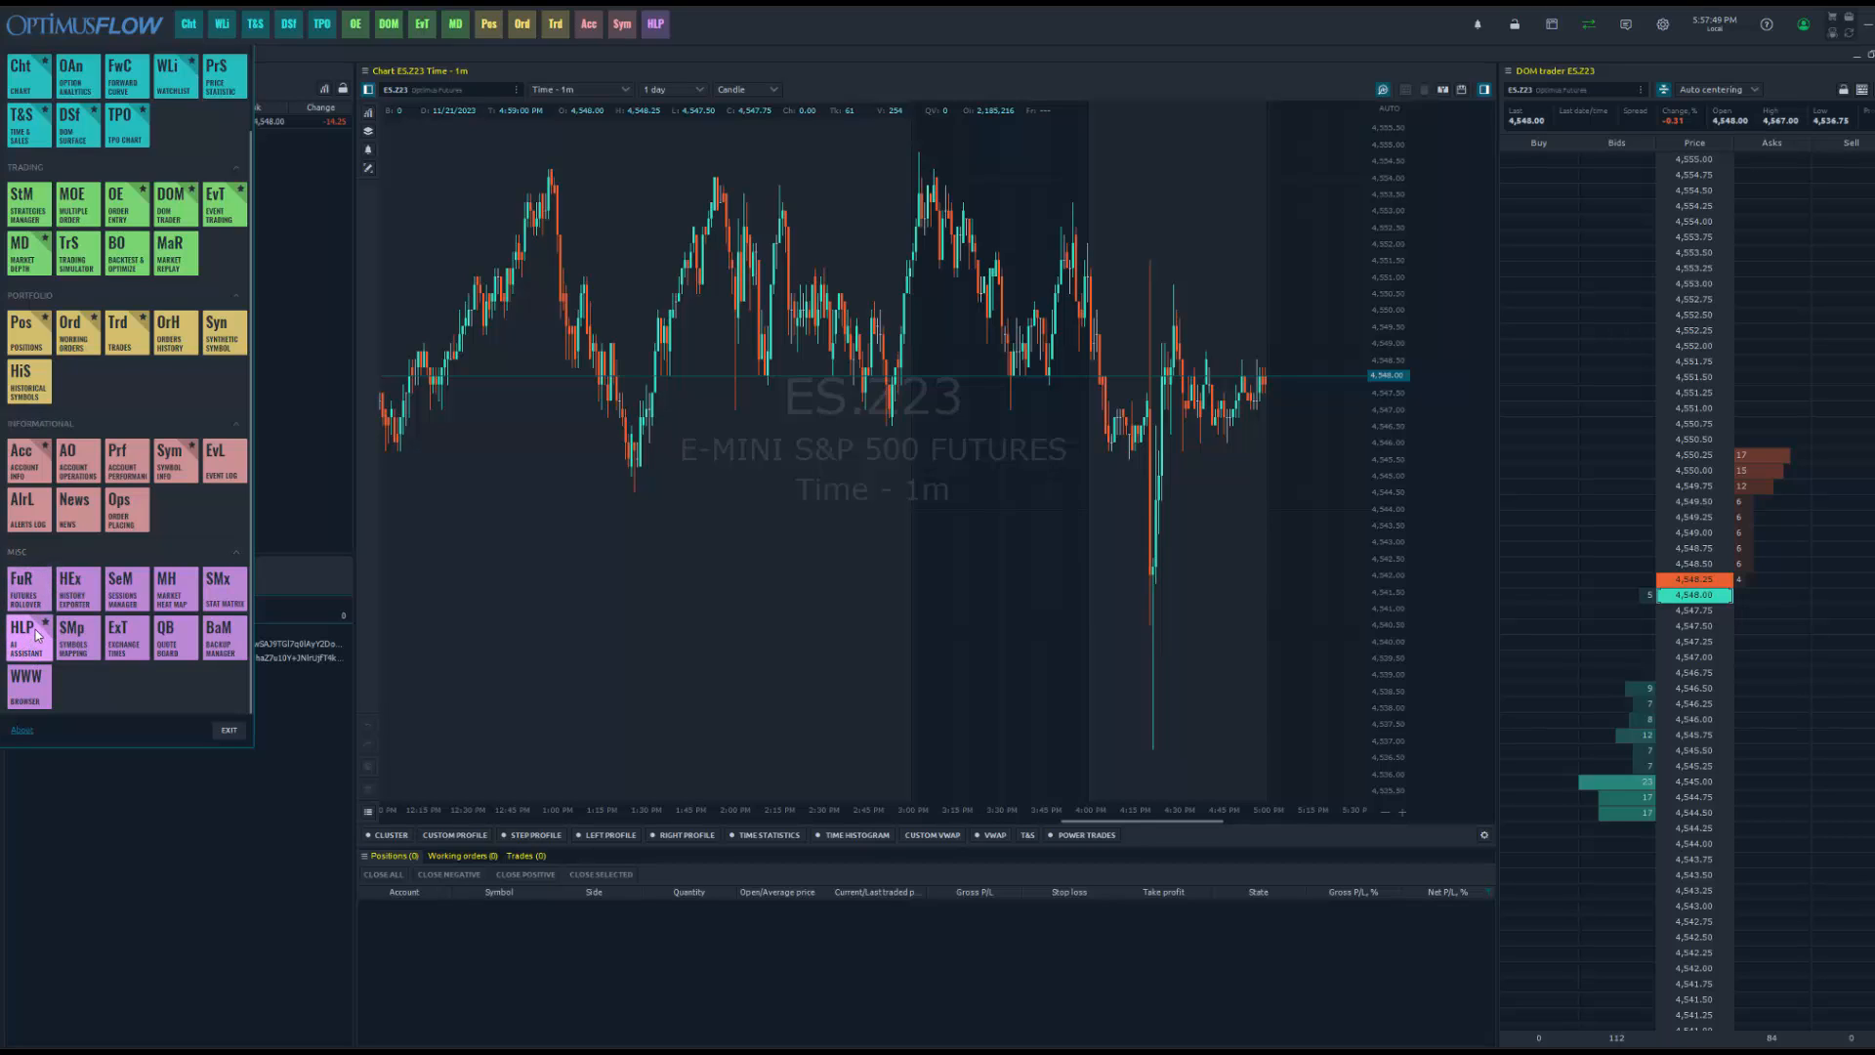
{"action": "mouse_move", "coordinate": [33, 632]}
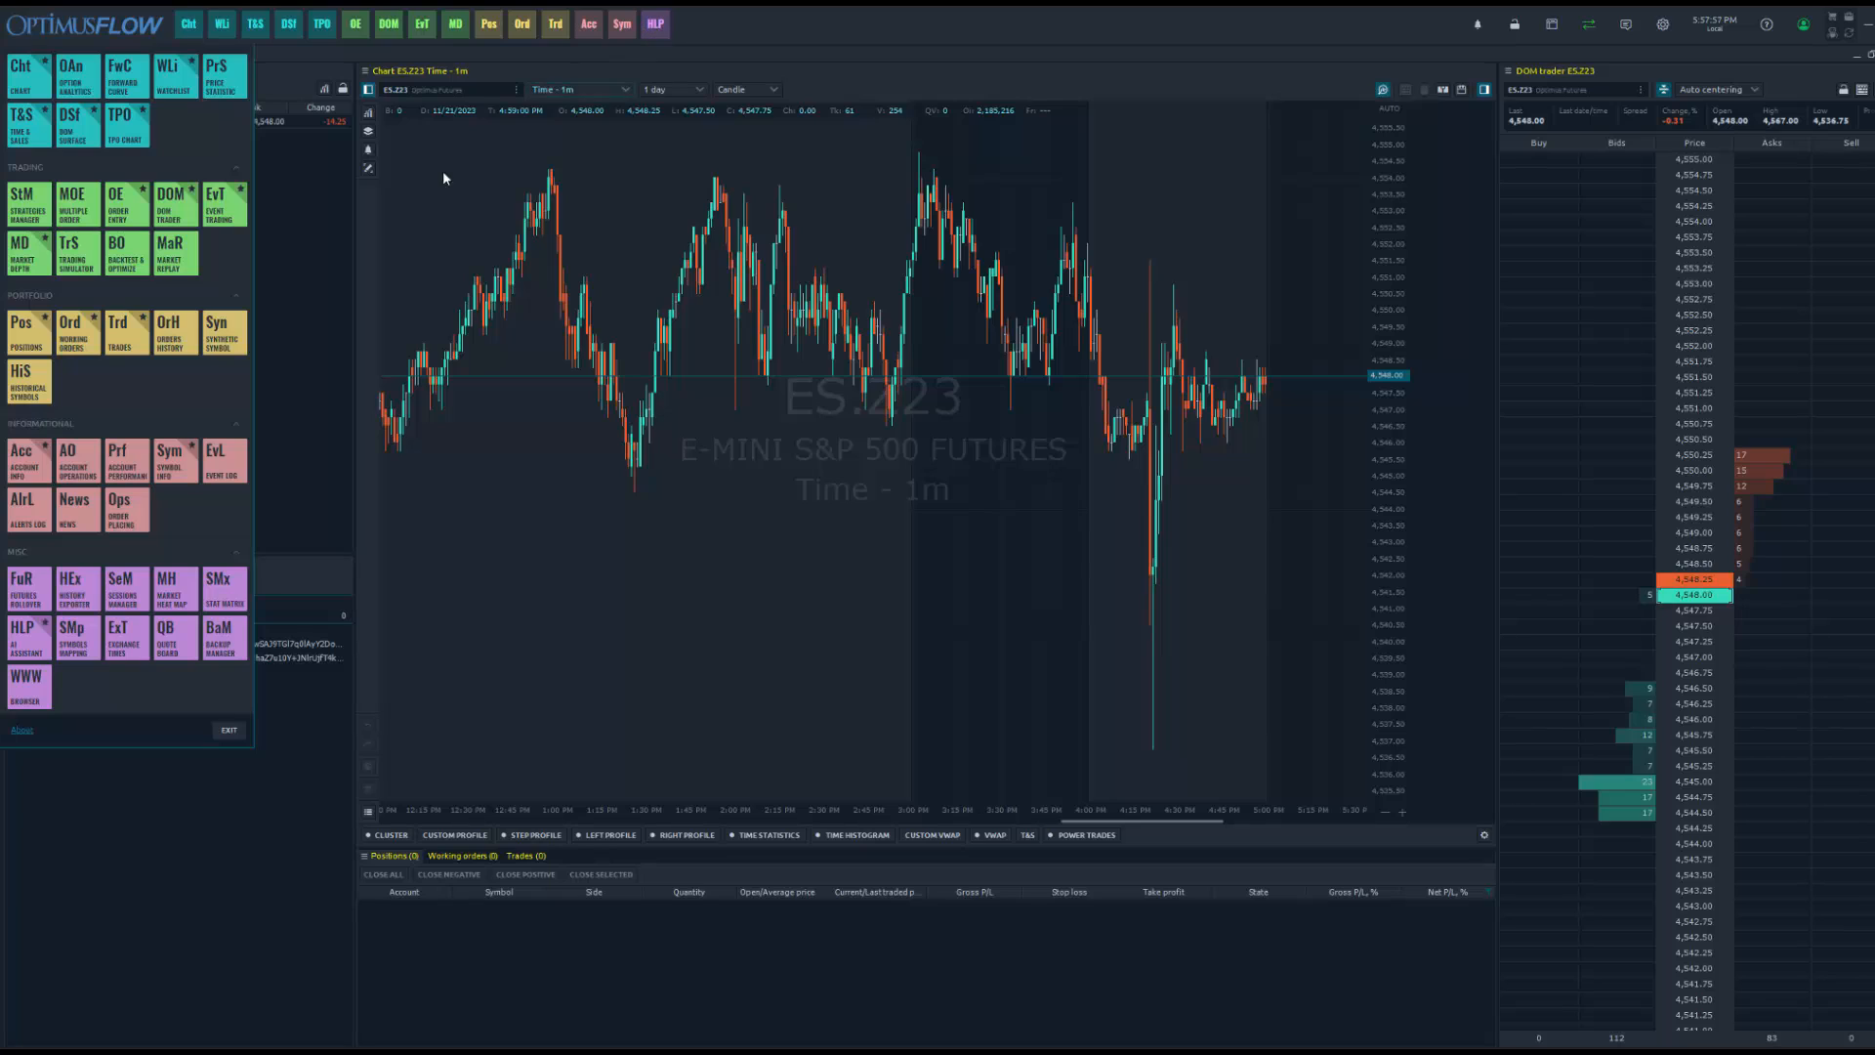
{"action": "mouse_move", "coordinate": [74, 580]}
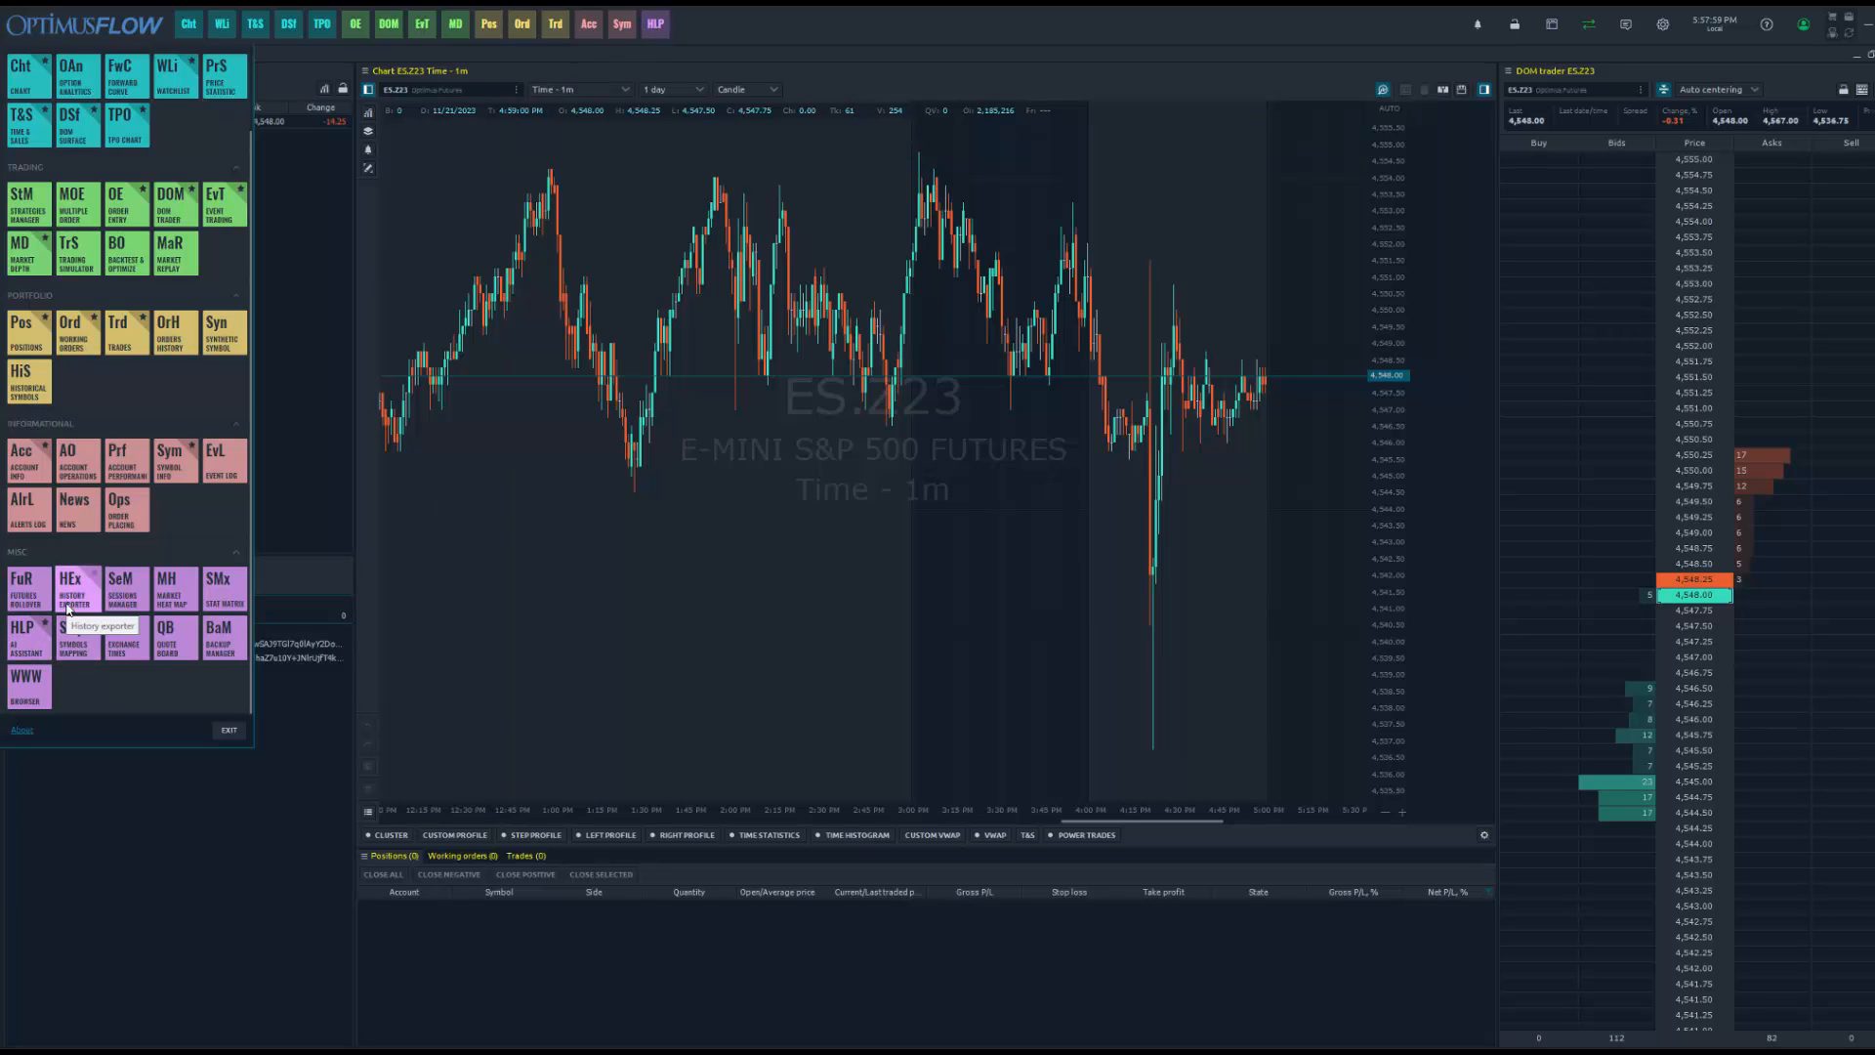
{"action": "mouse_move", "coordinate": [122, 586]}
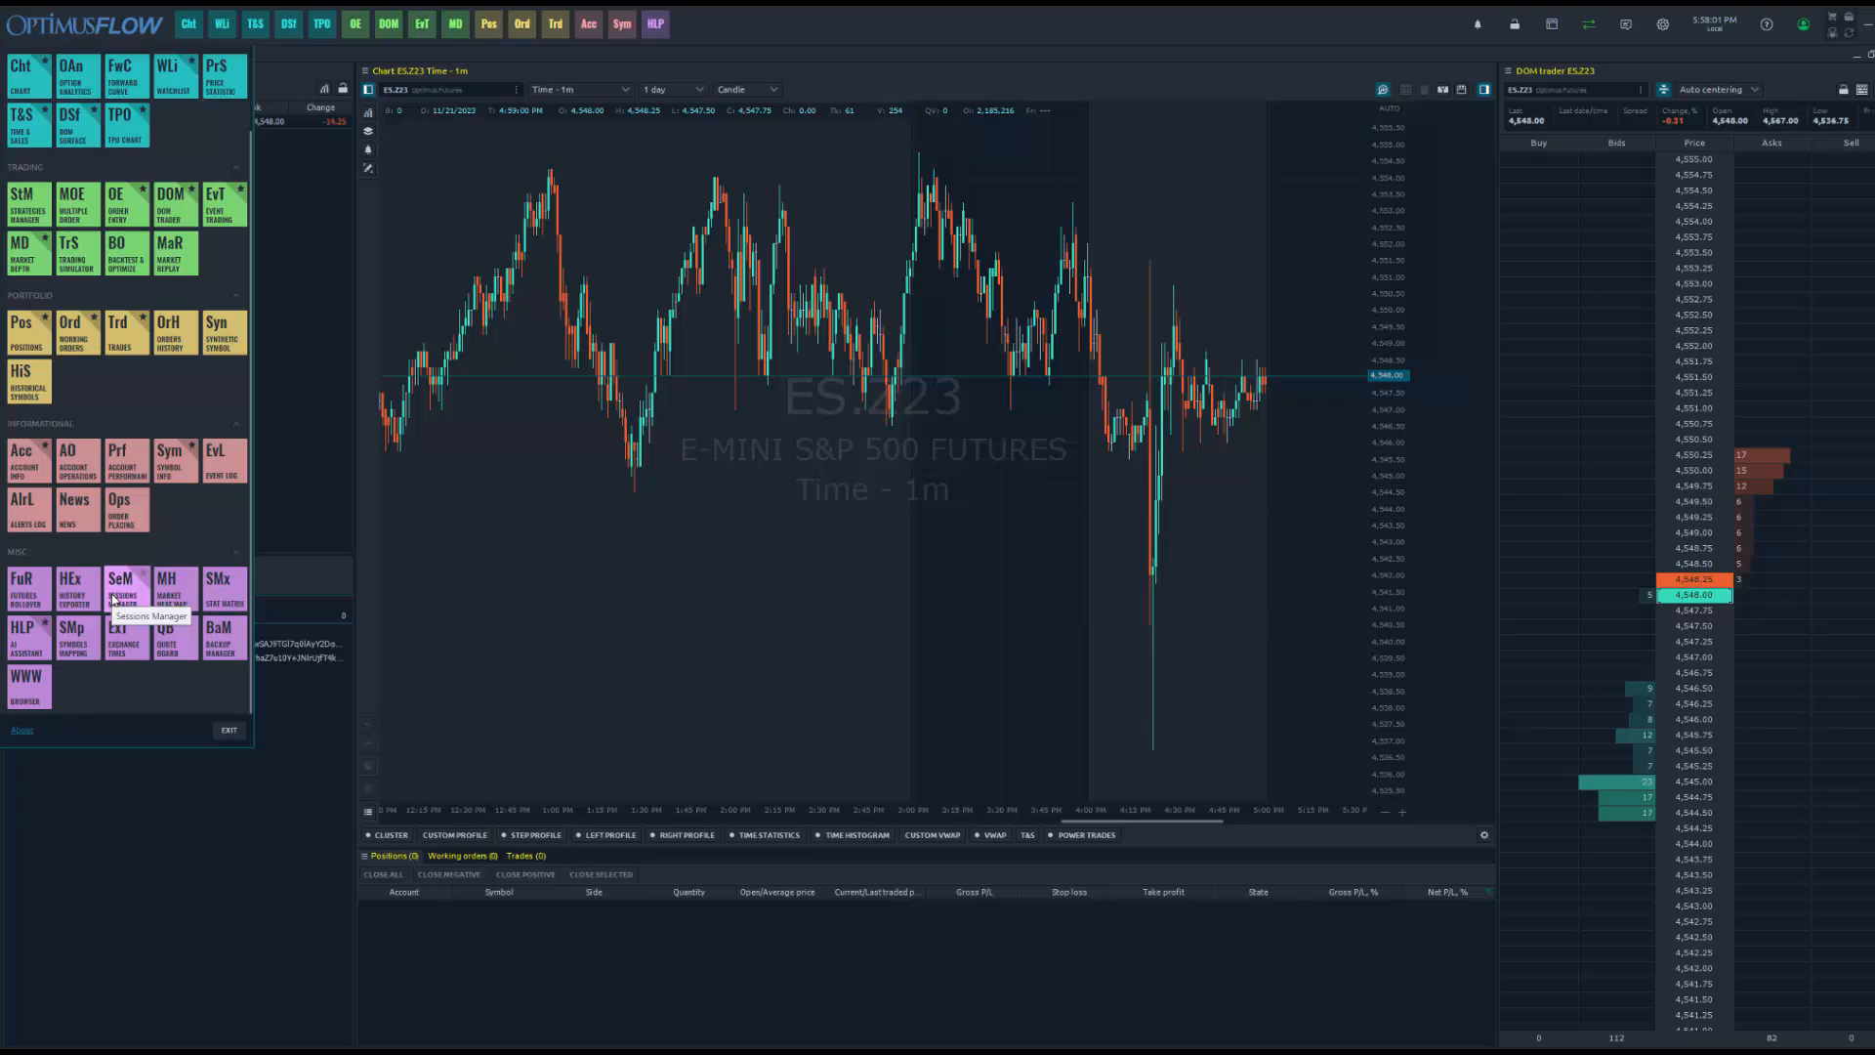
{"action": "mouse_move", "coordinate": [26, 634]}
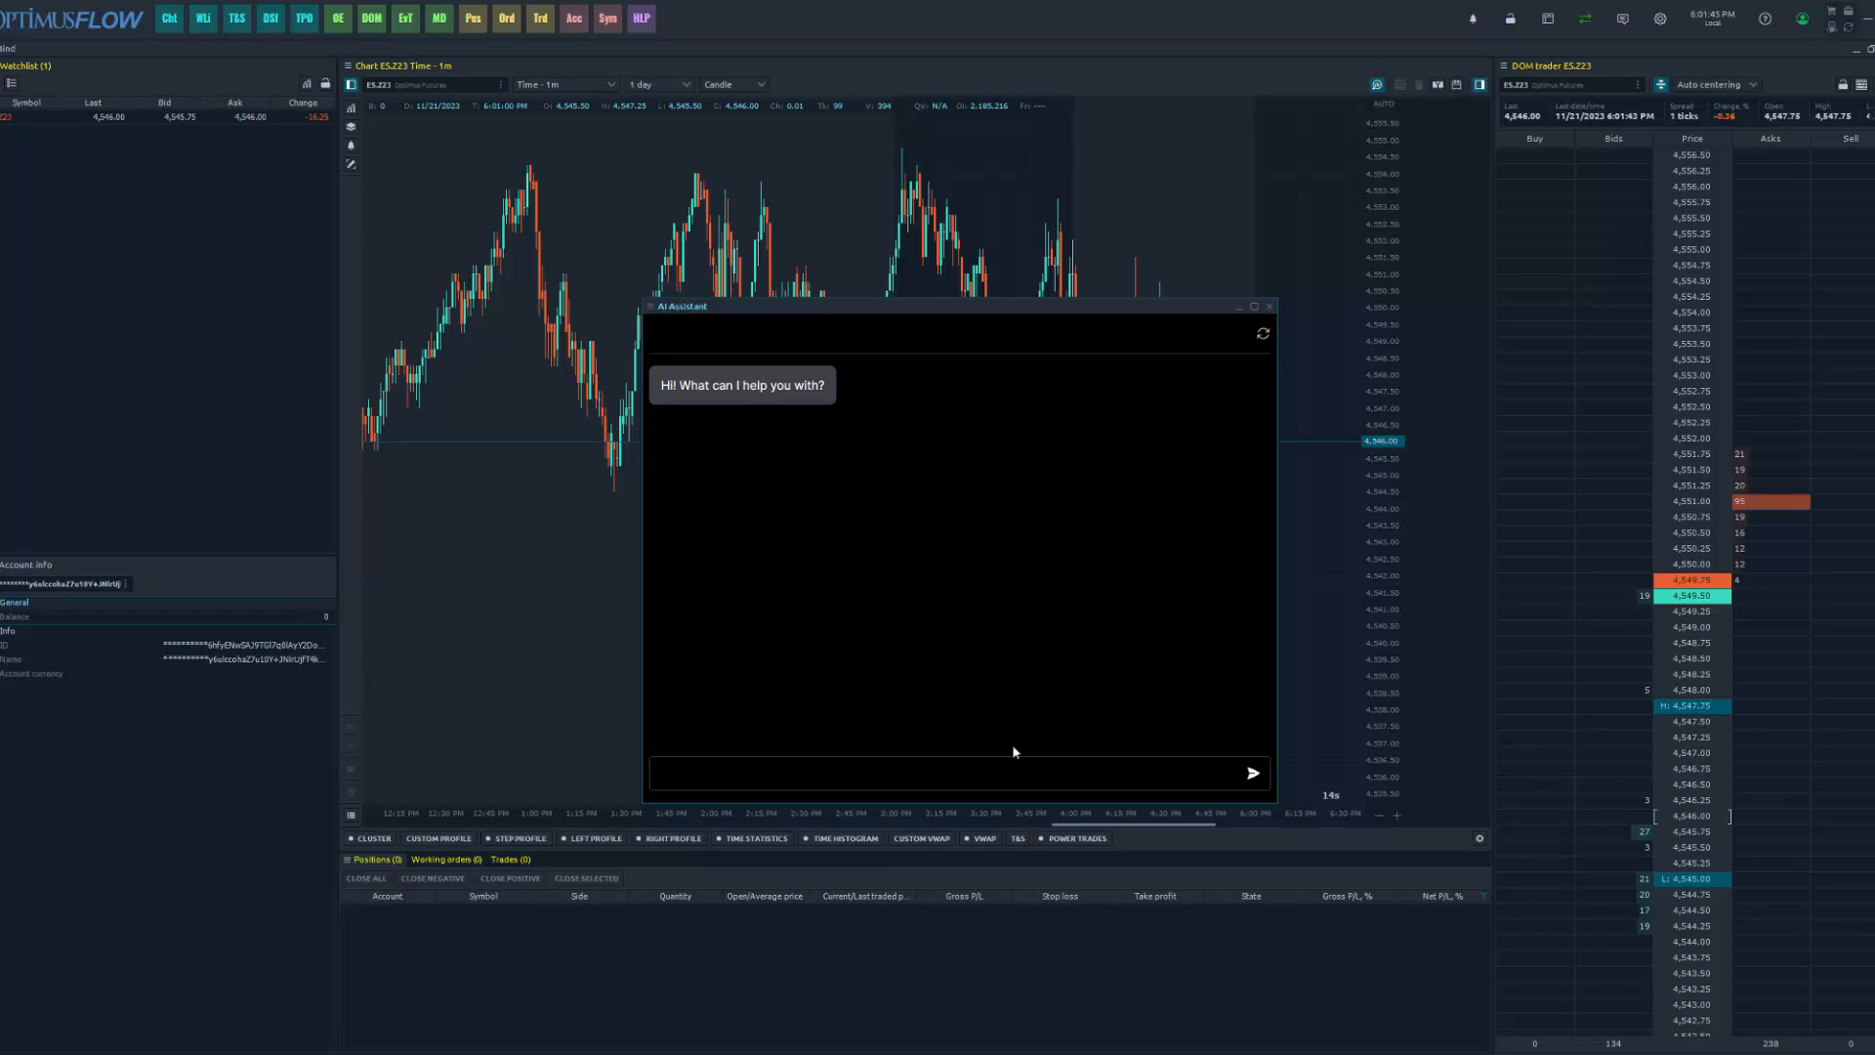
Ask the assistant 'How to configure TPO charts on Optimus flow?'
{"action": "type", "text": "How to configure TPO charts on Optimus flow?"}
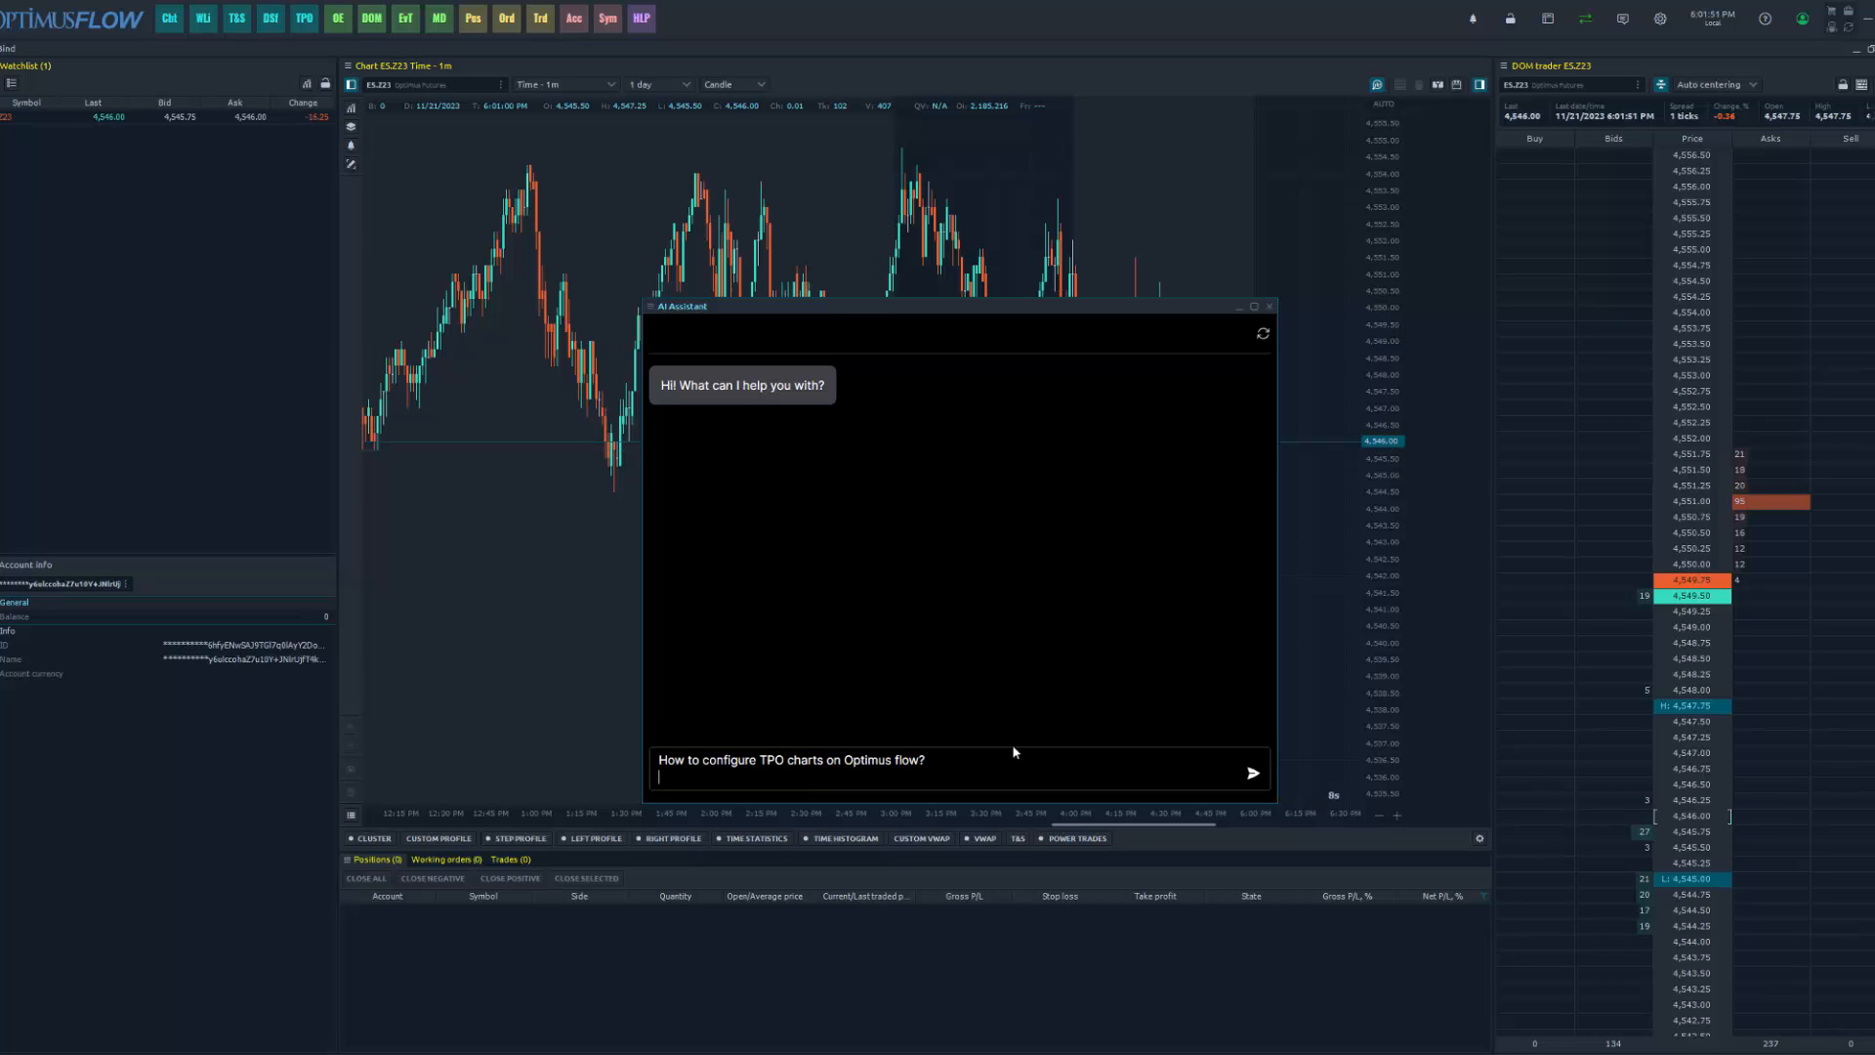
{"action": "left_click", "coordinate": [1252, 773]}
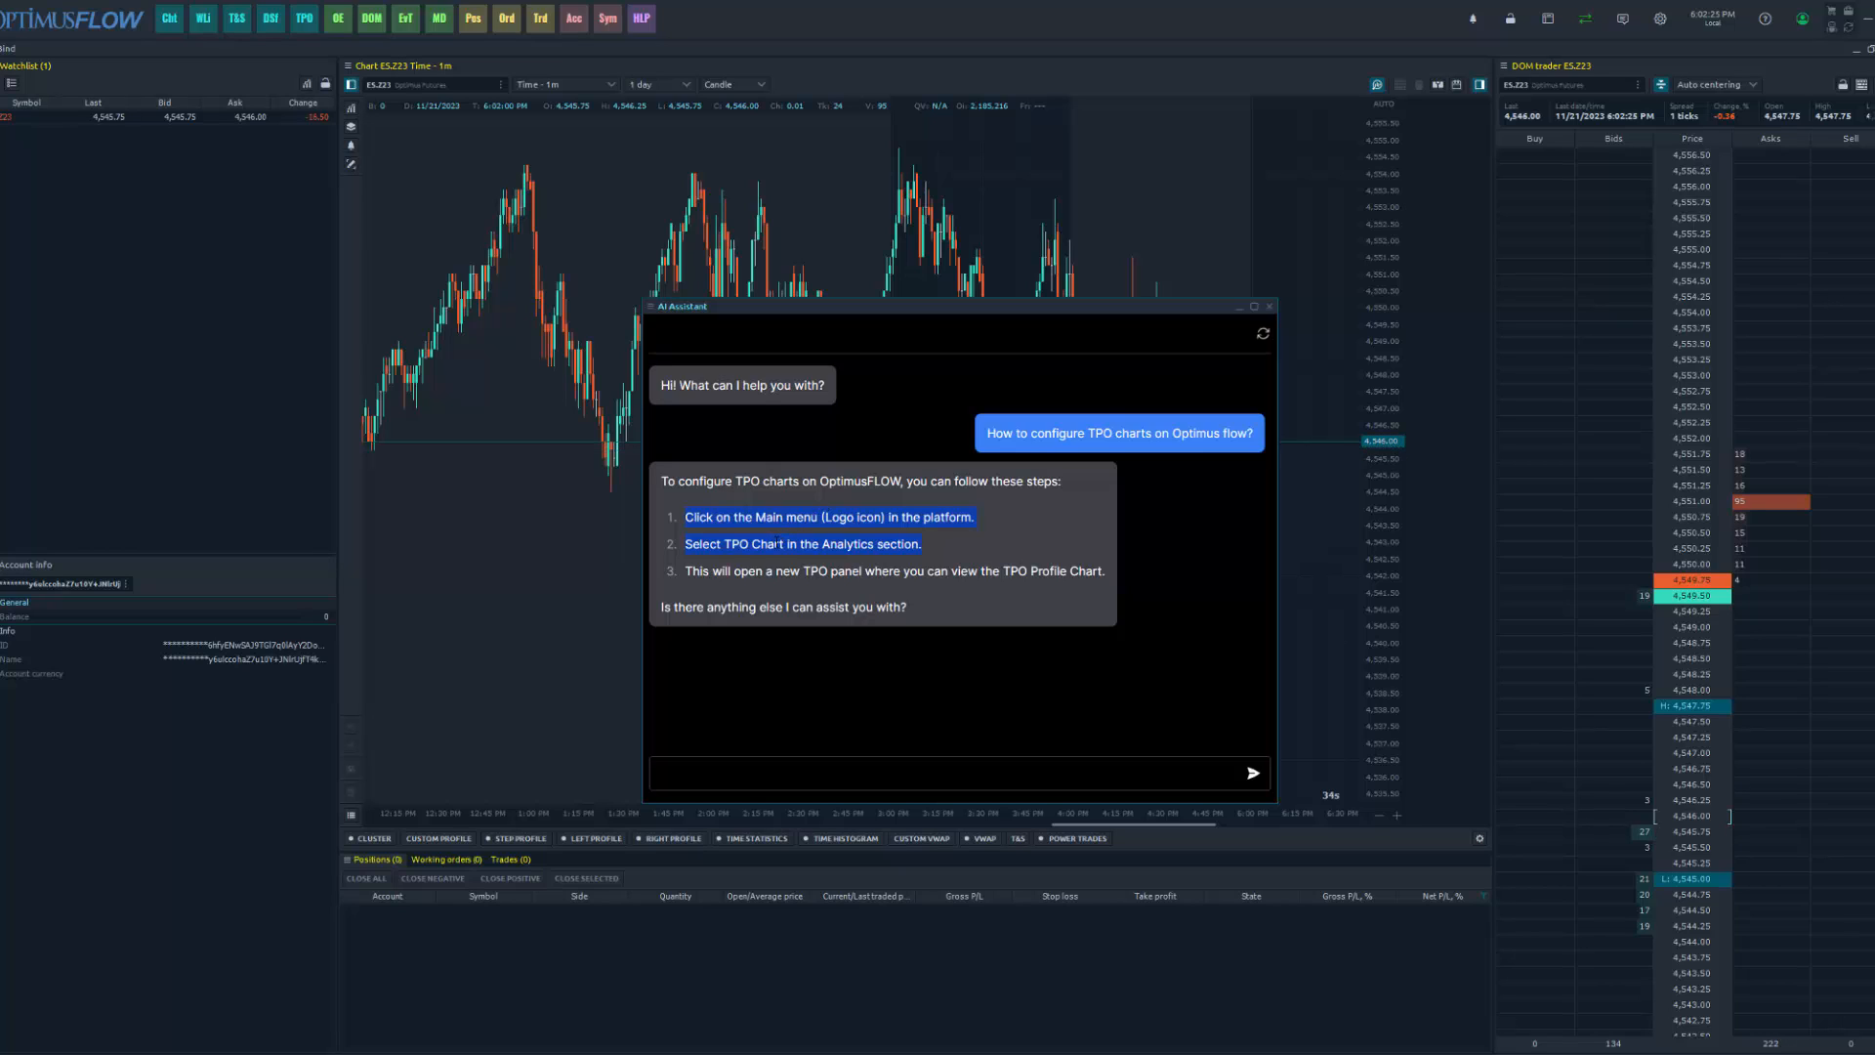
{"action": "mouse_move", "coordinate": [789, 568]}
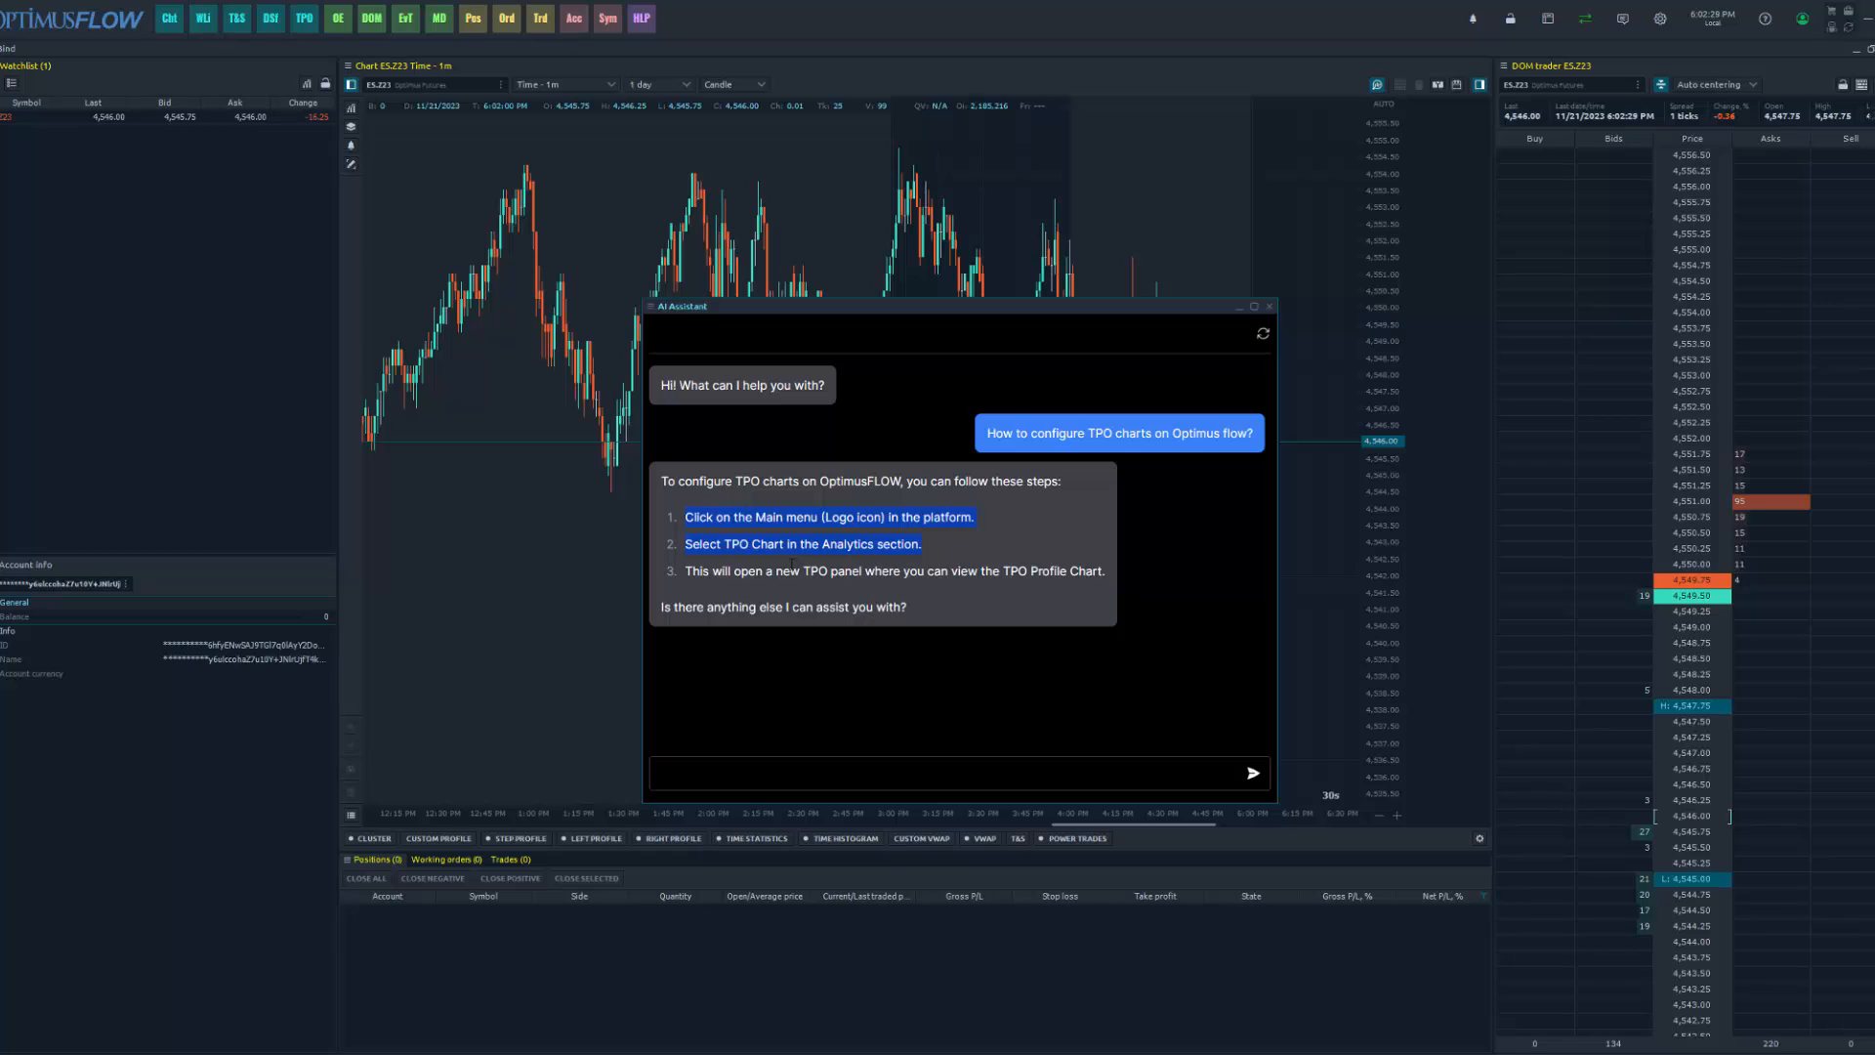
{"action": "mouse_move", "coordinate": [957, 448]}
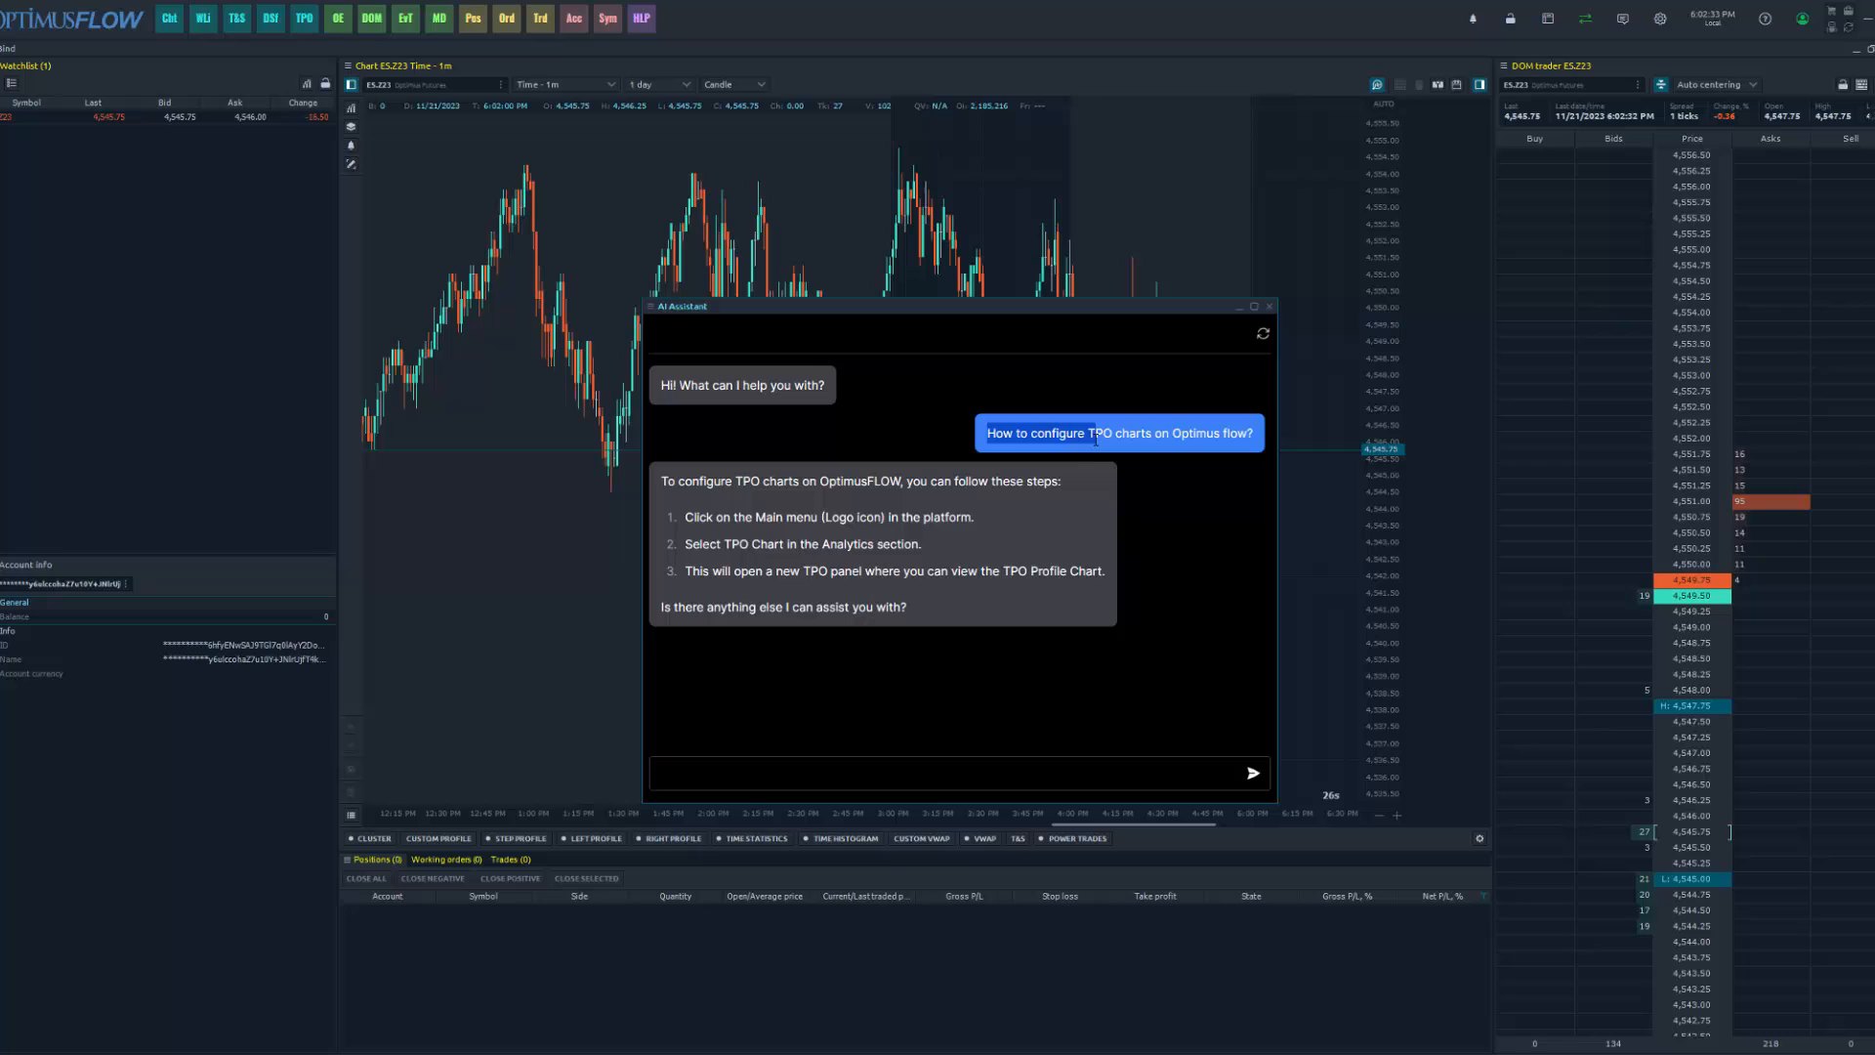
{"action": "mouse_move", "coordinate": [944, 531]}
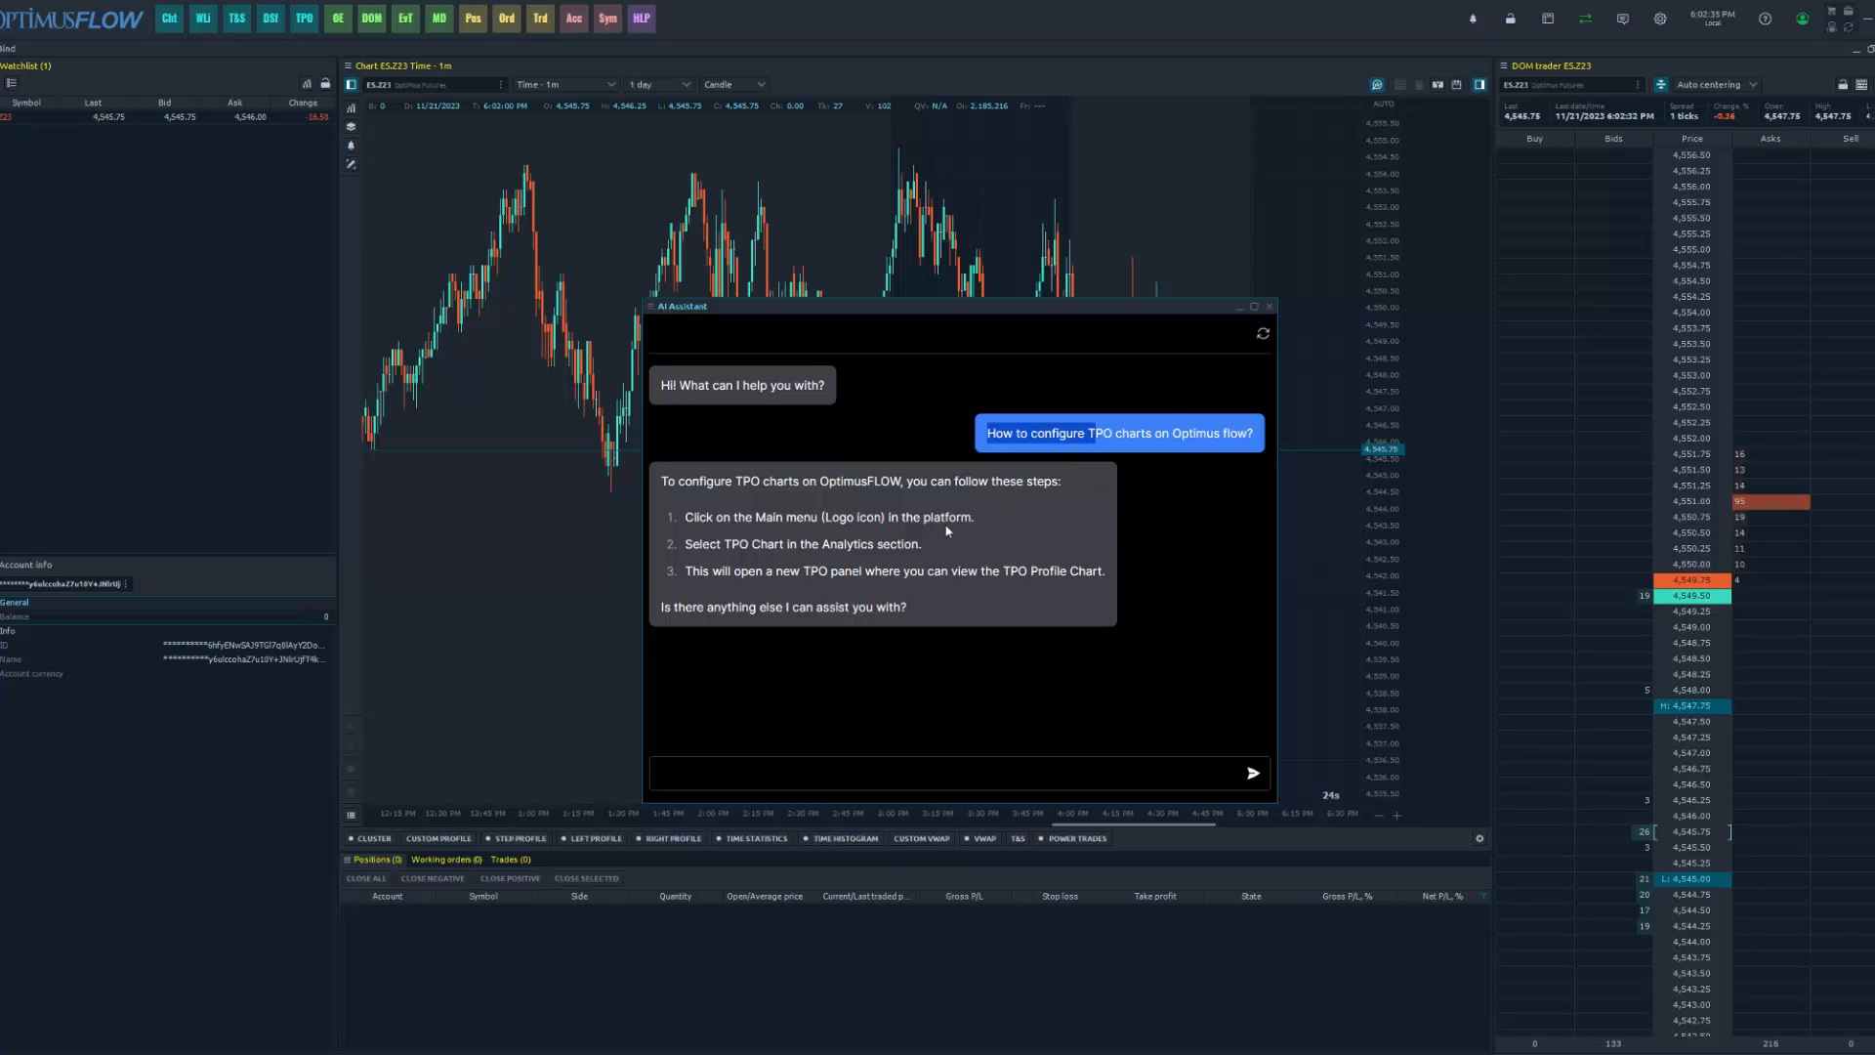
{"action": "mouse_move", "coordinate": [902, 643]}
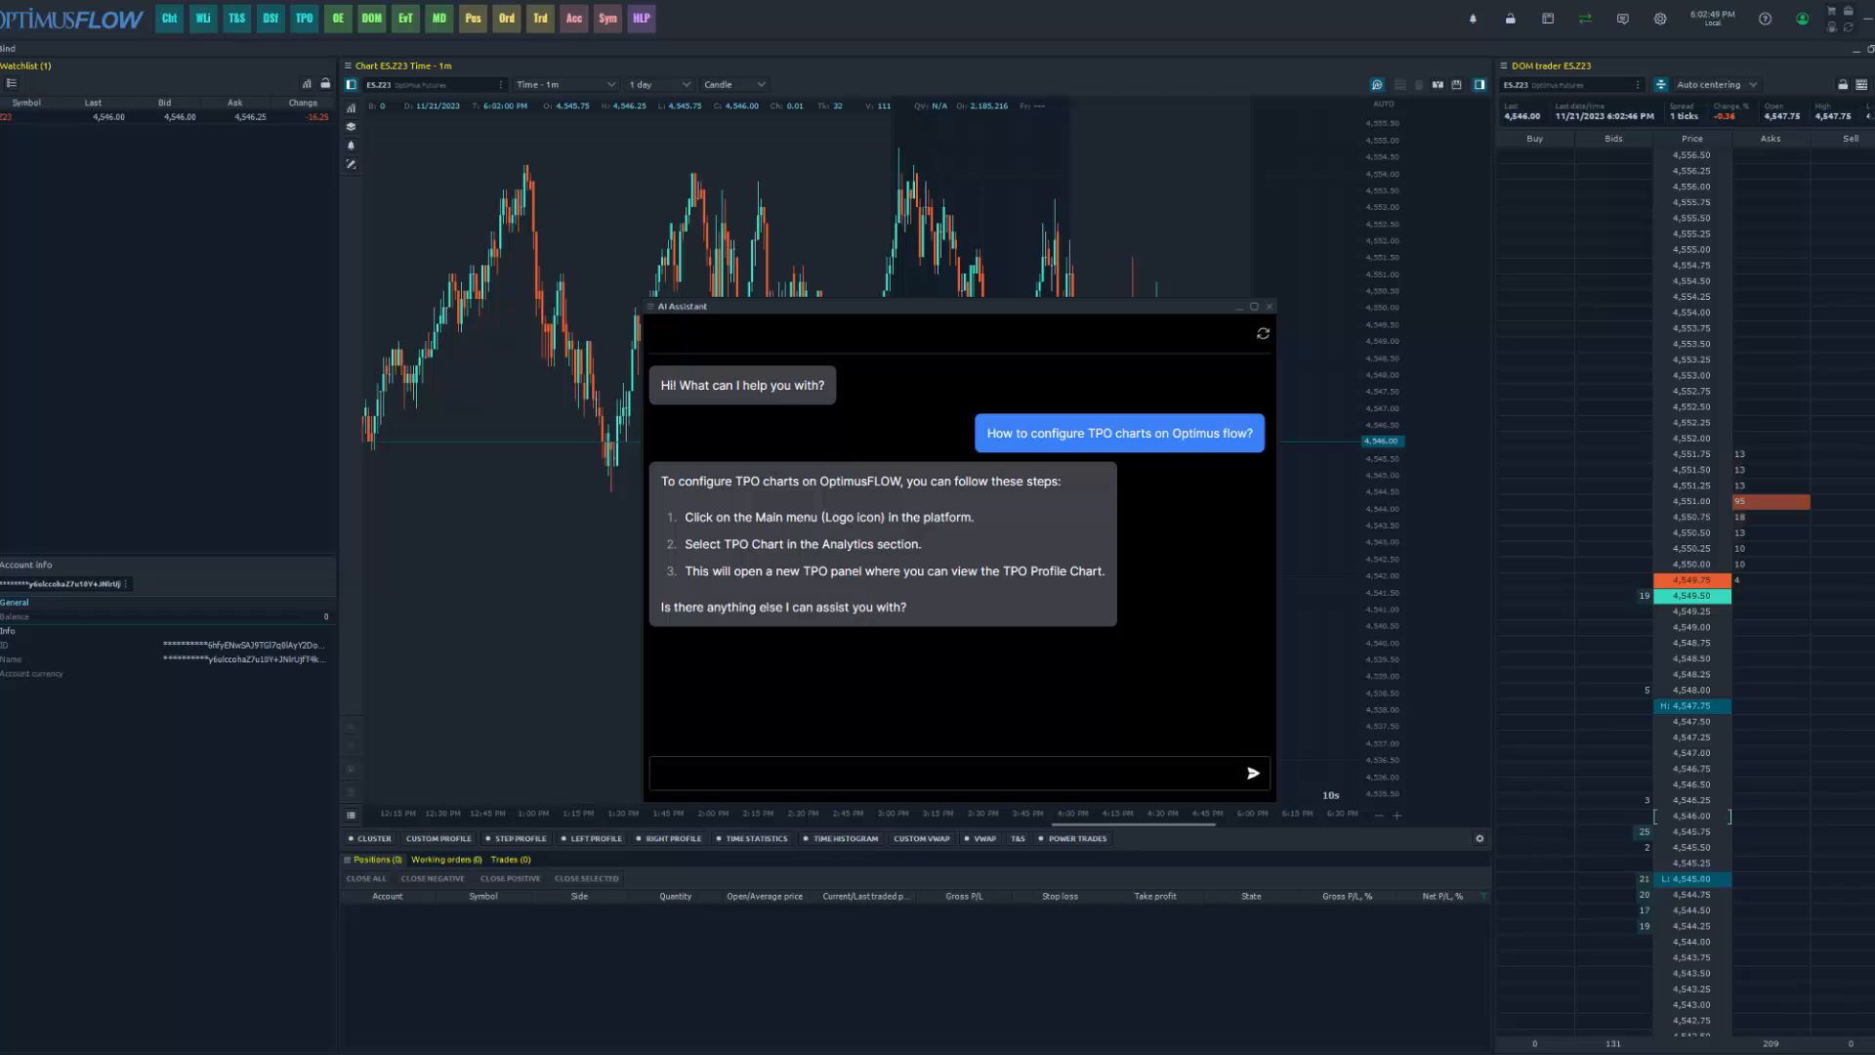
Ask the assistant '¿Cómo configurar gráficos de TPO en Optimus flow?'
{"action": "type", "text": "¿Cómo configurar gráficos de TPO en Optimus flow?"}
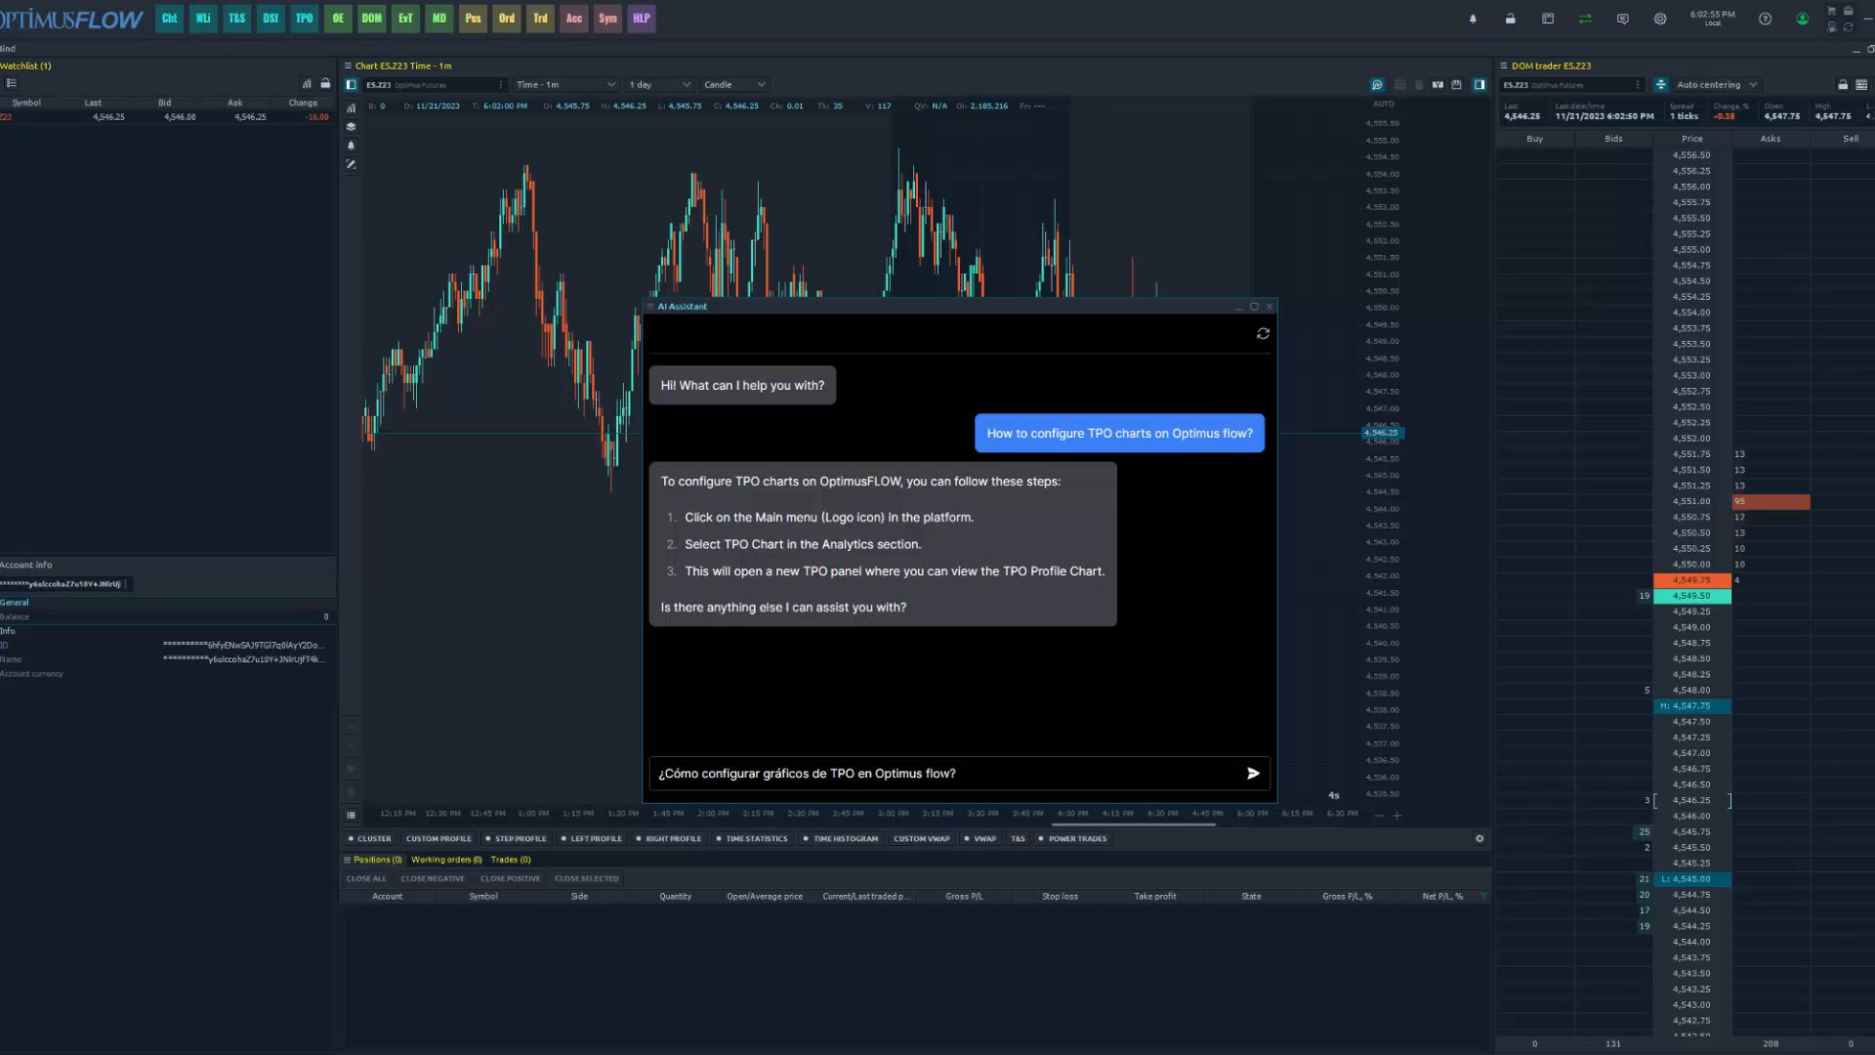
{"action": "left_click", "coordinate": [1251, 773]}
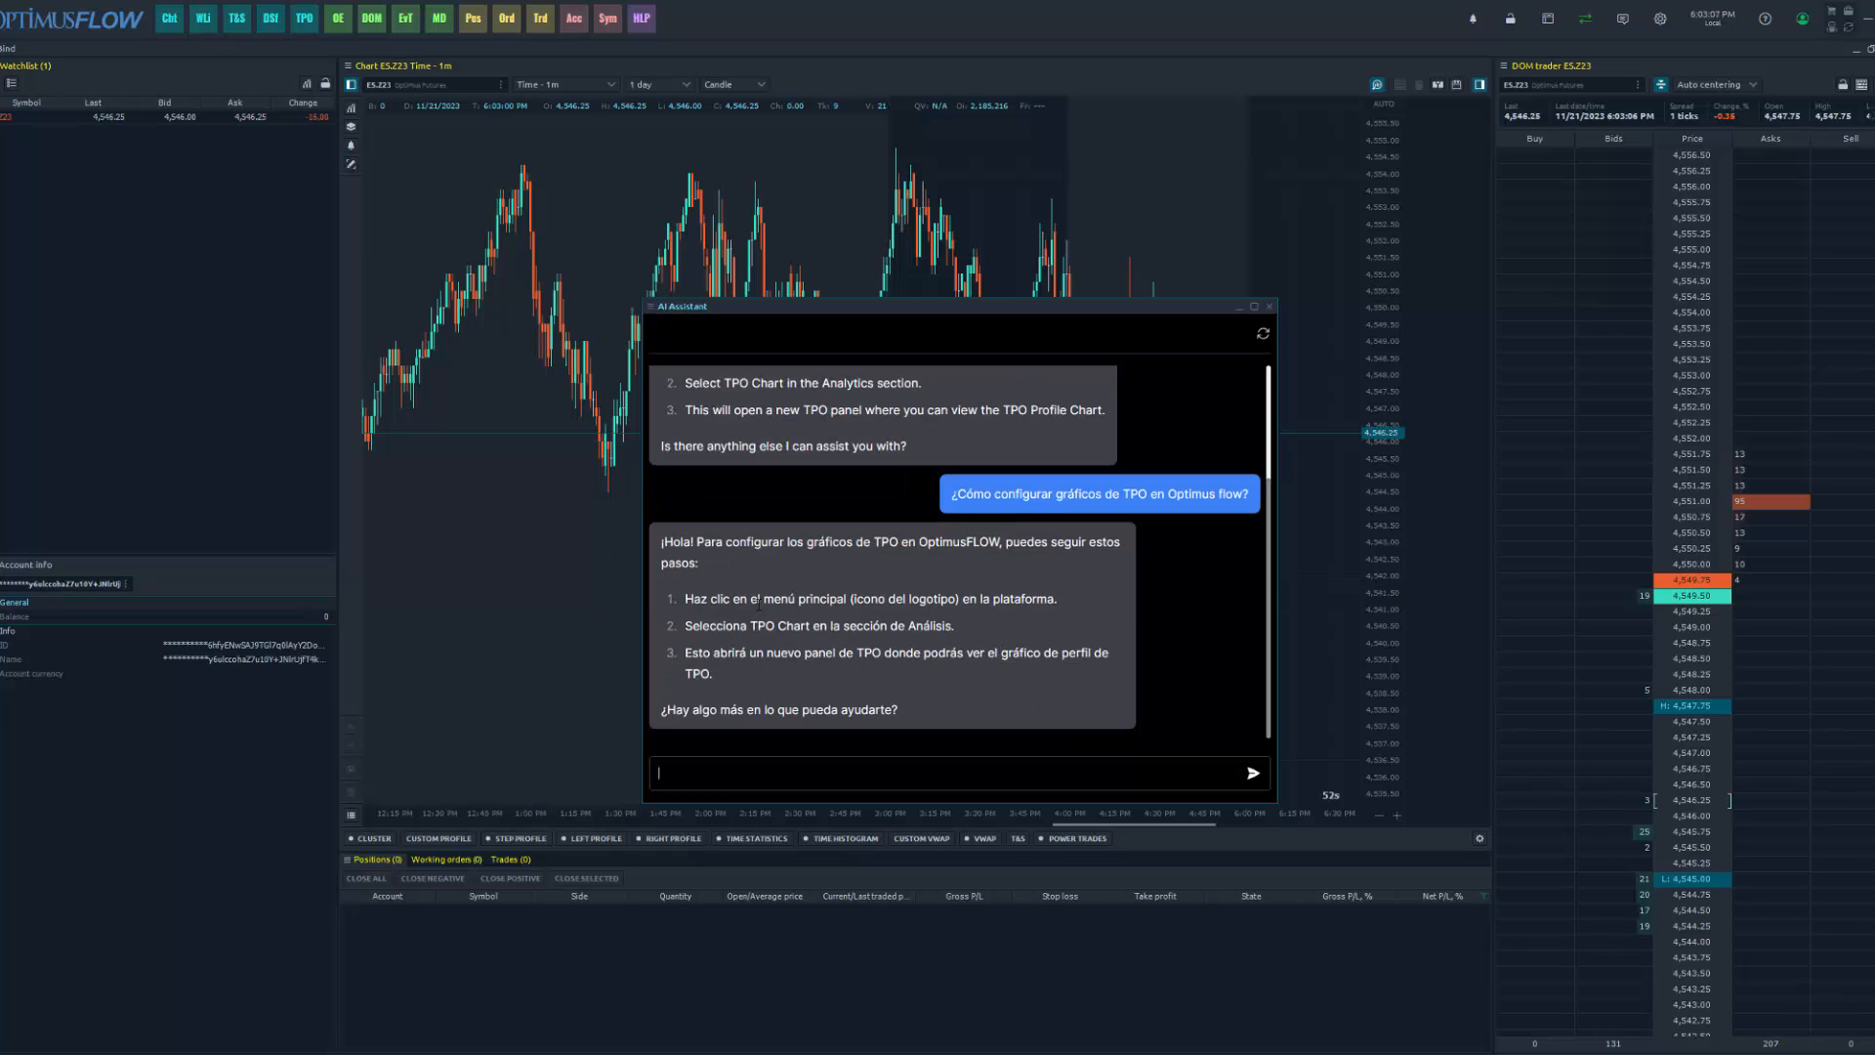
{"action": "mouse_move", "coordinate": [577, 387]}
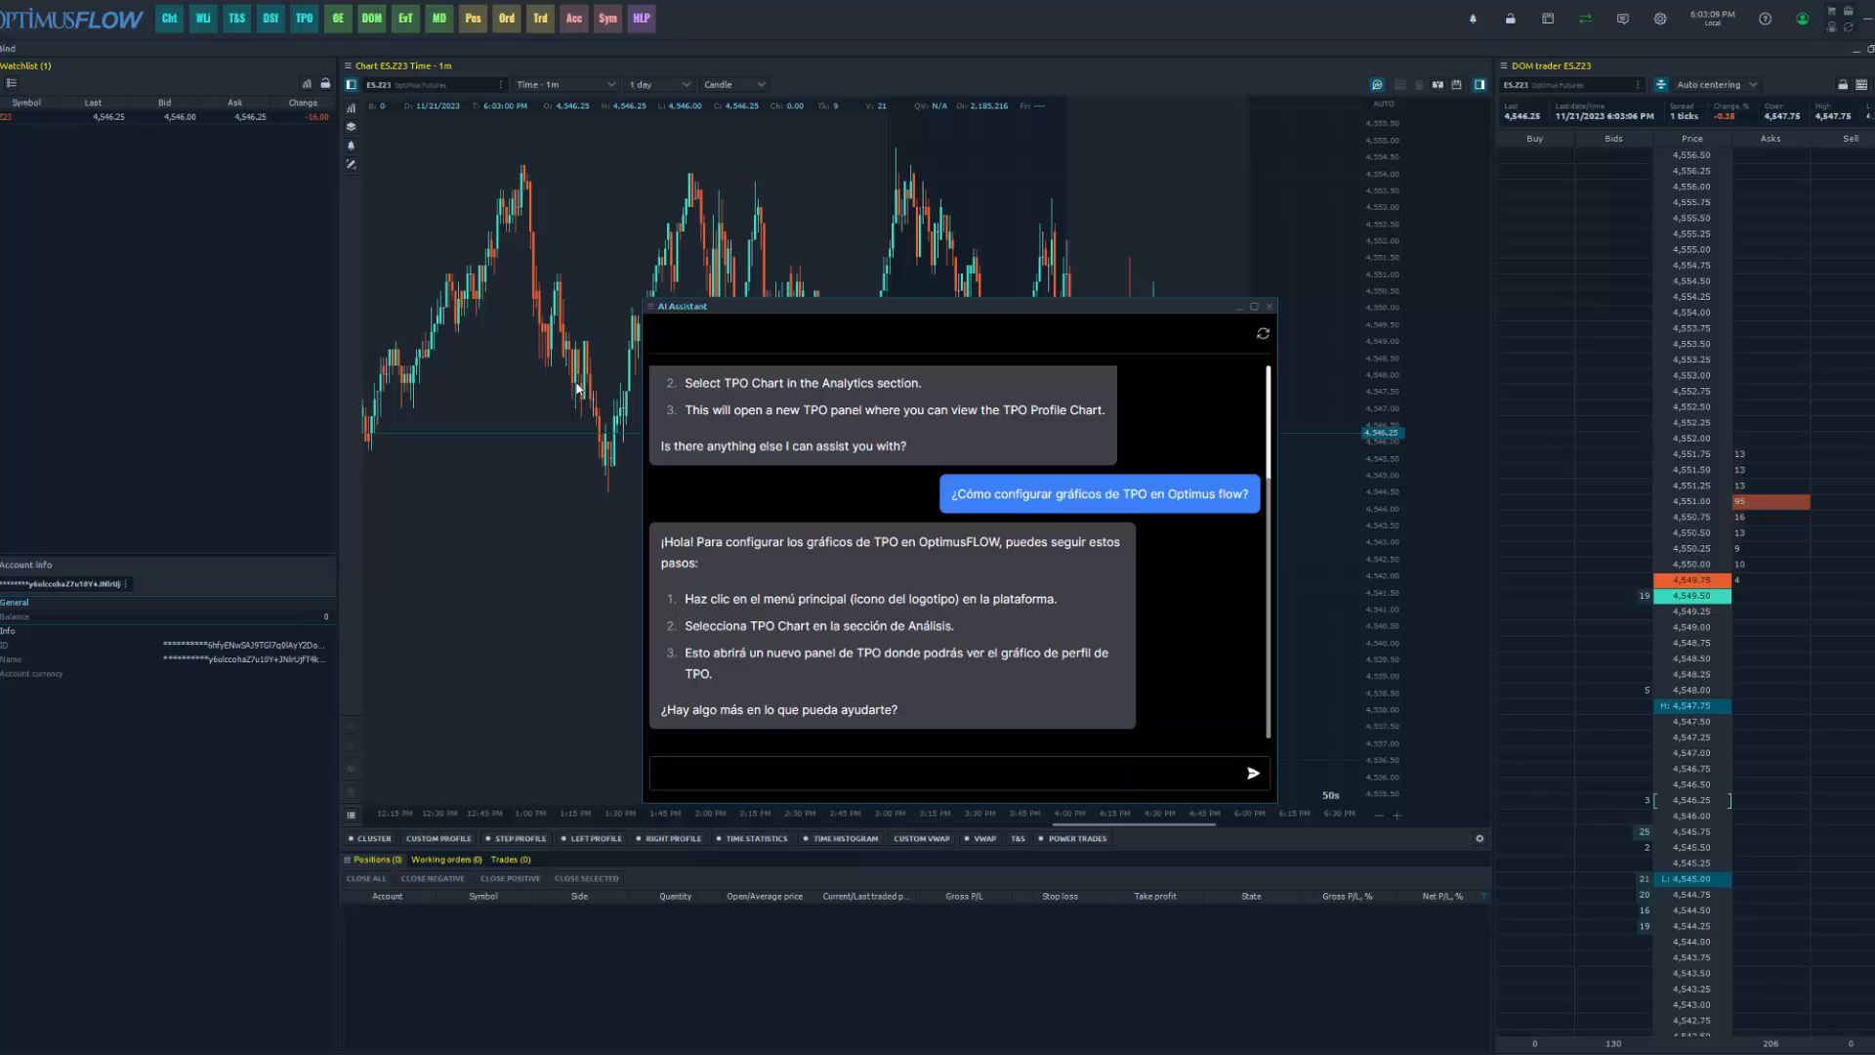
{"action": "mouse_move", "coordinate": [1029, 627]}
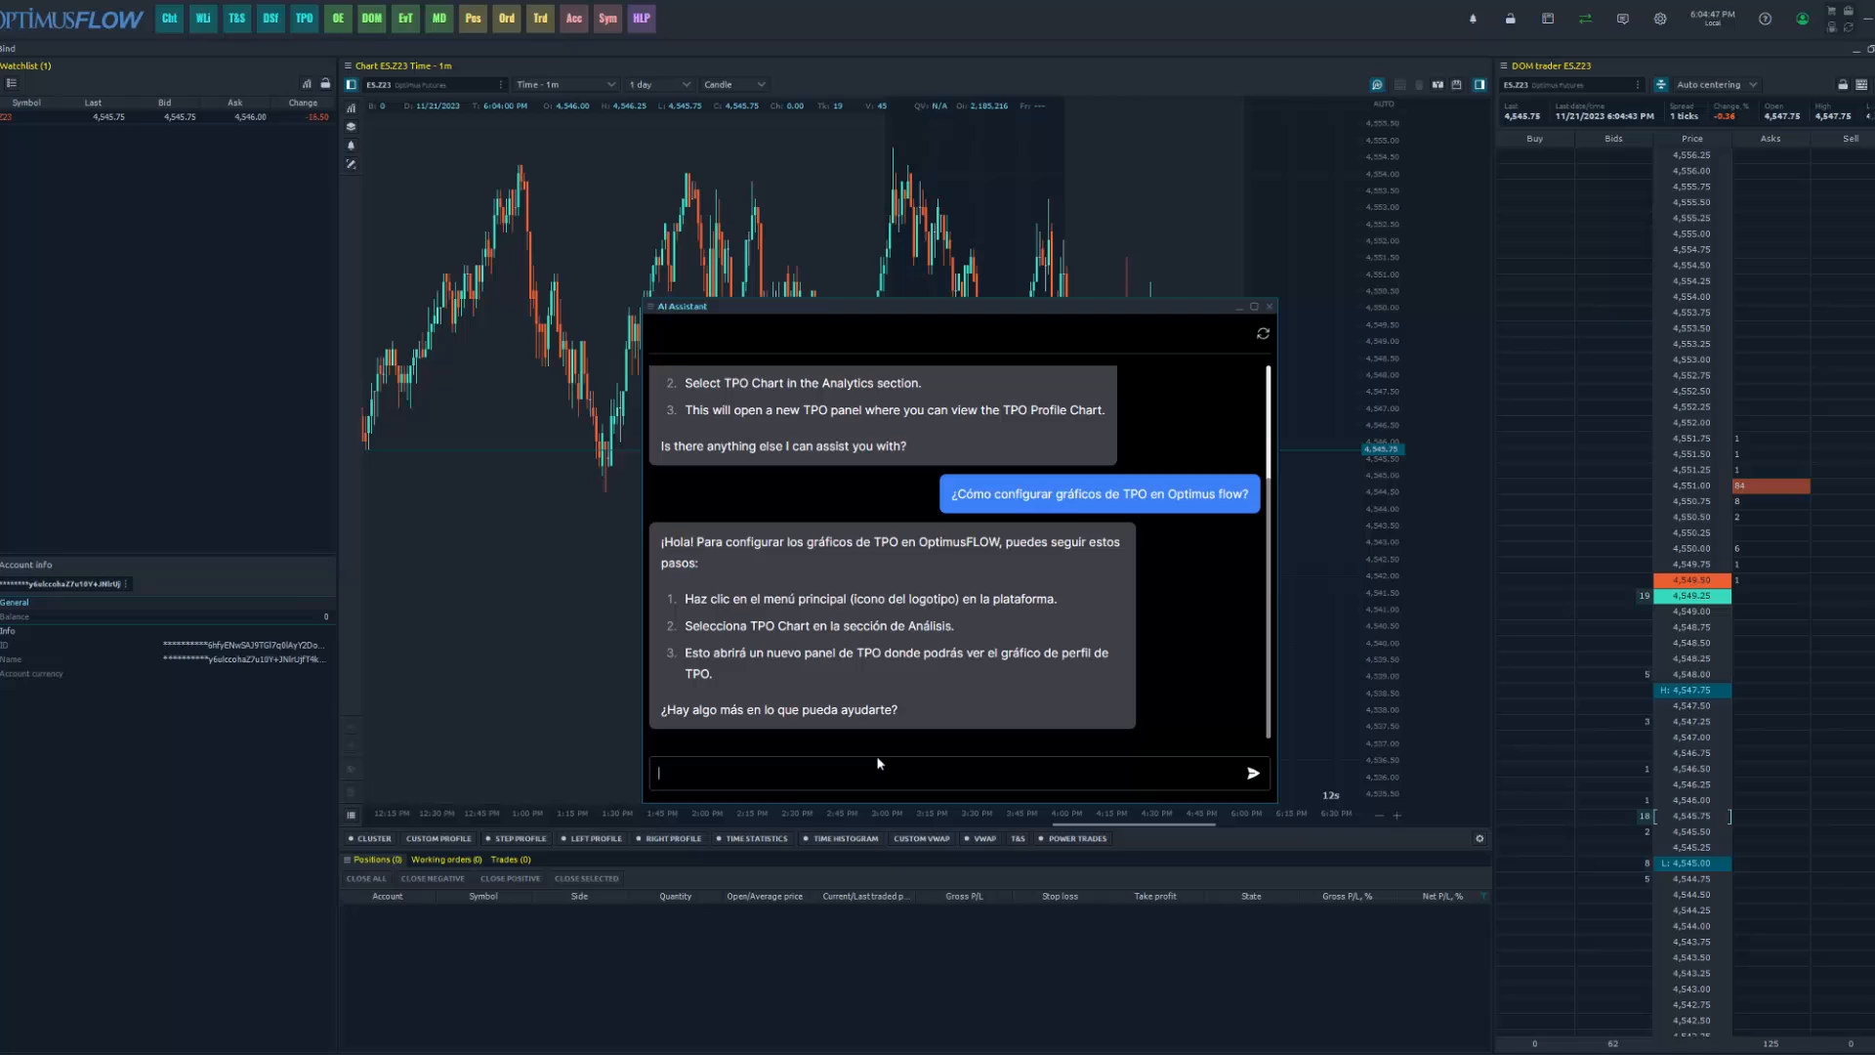
Ask '¿Cómo cambio los plazos de los gráficos en Optimus Flow?' and highlight the answer's last step
{"action": "type", "text": "¿Cómo cambio los plazos de los gráficos en Optimus Flow?"}
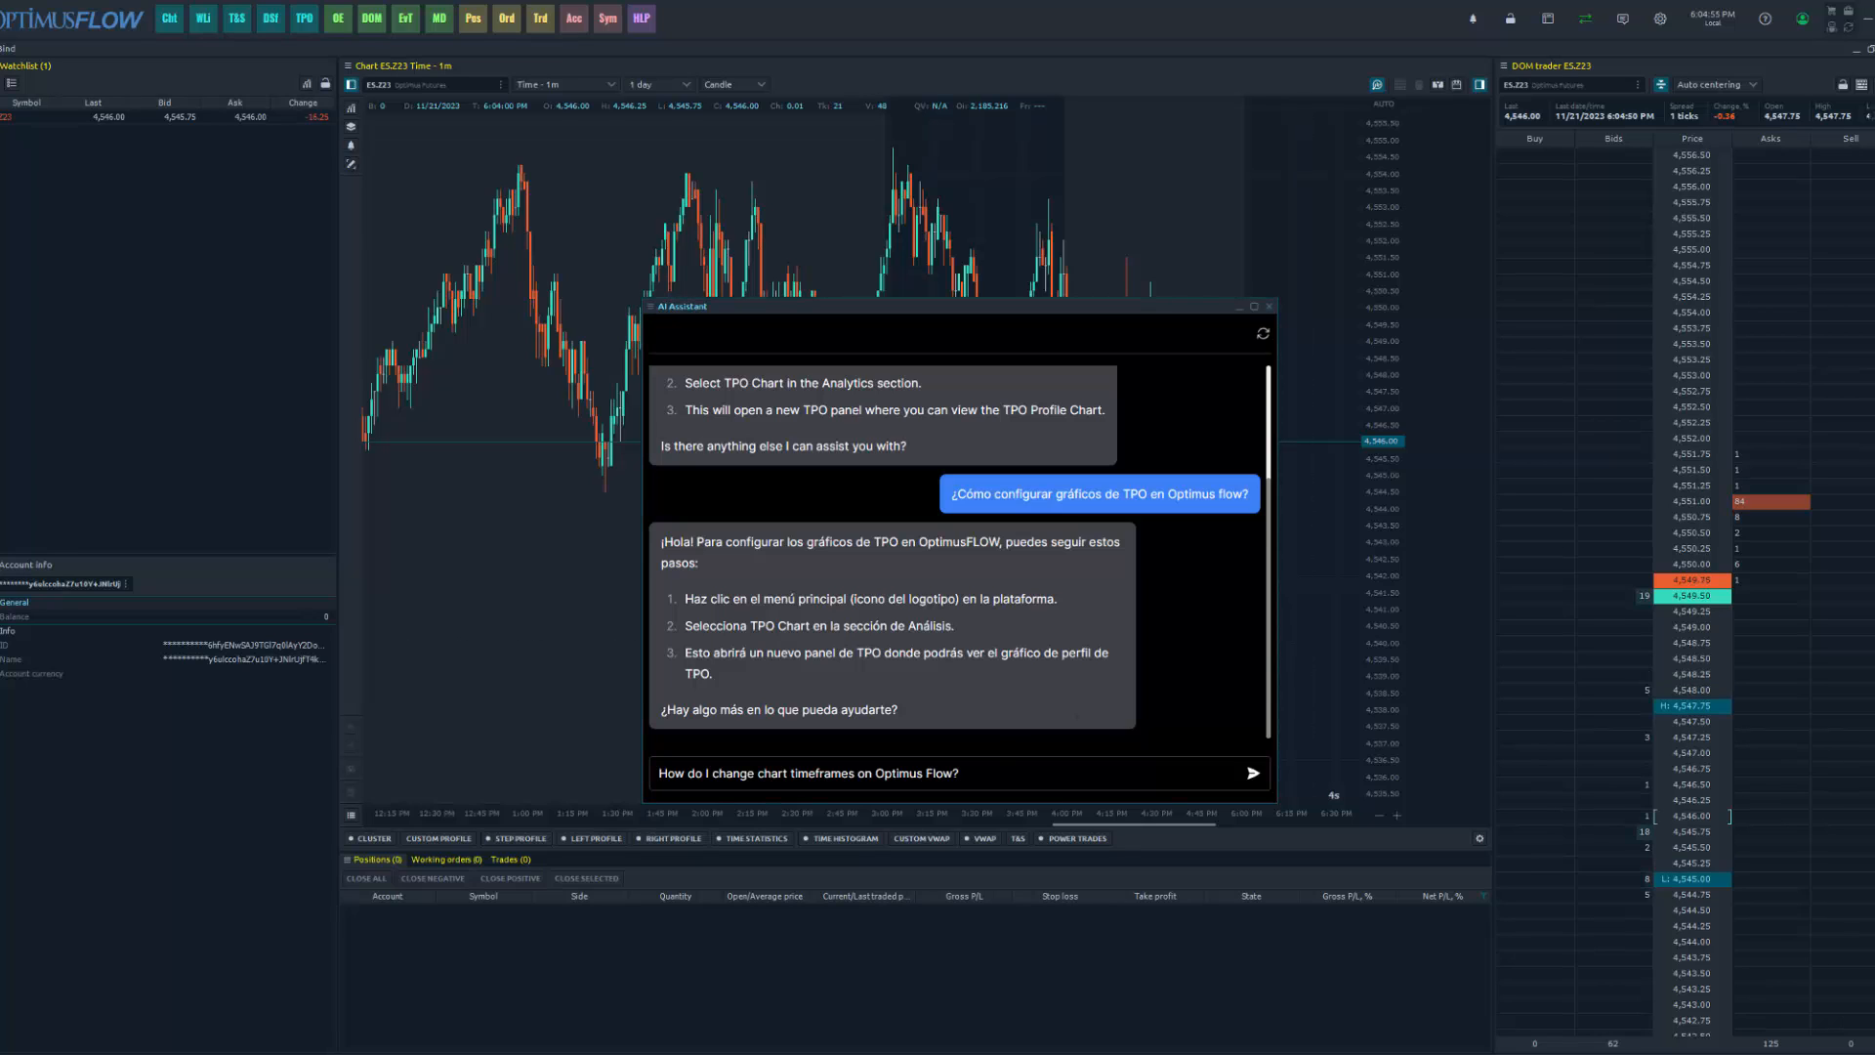
{"action": "left_click", "coordinate": [1251, 773]}
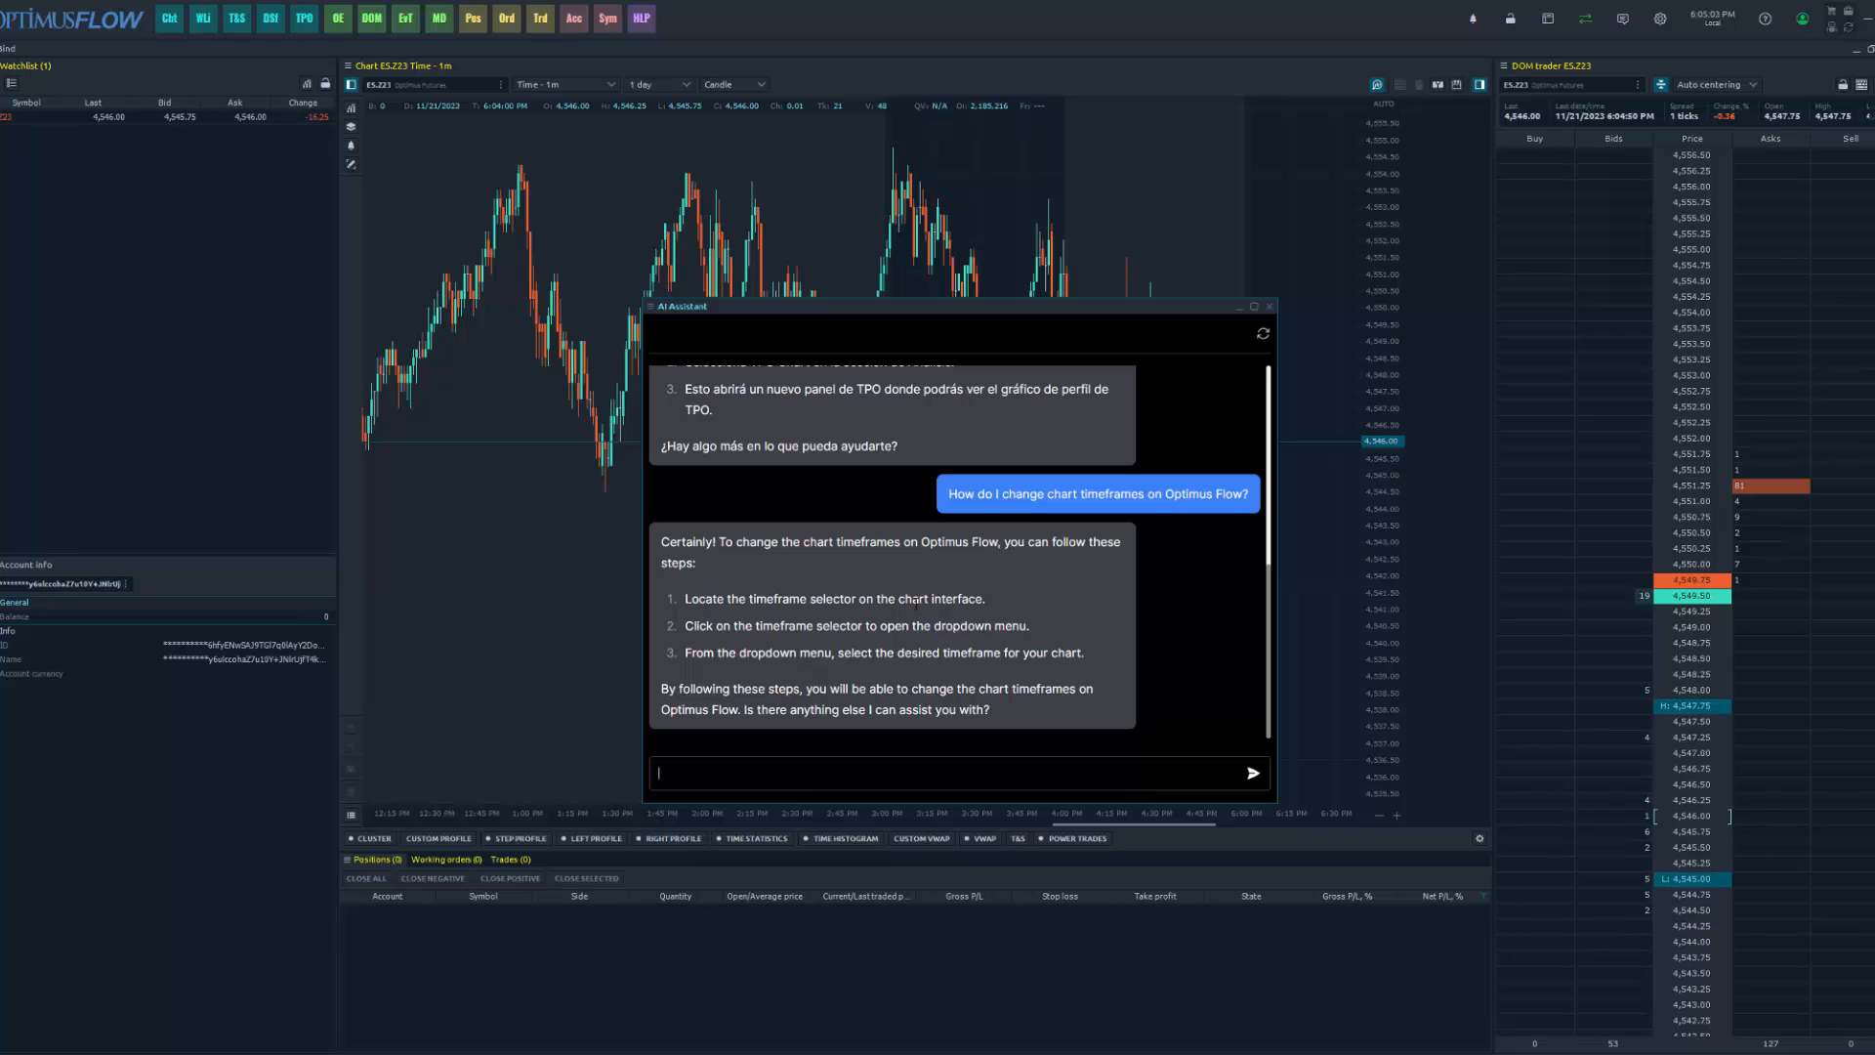
{"action": "left_click_drag", "start_coordinate": [741, 625], "coordinate": [1027, 625]}
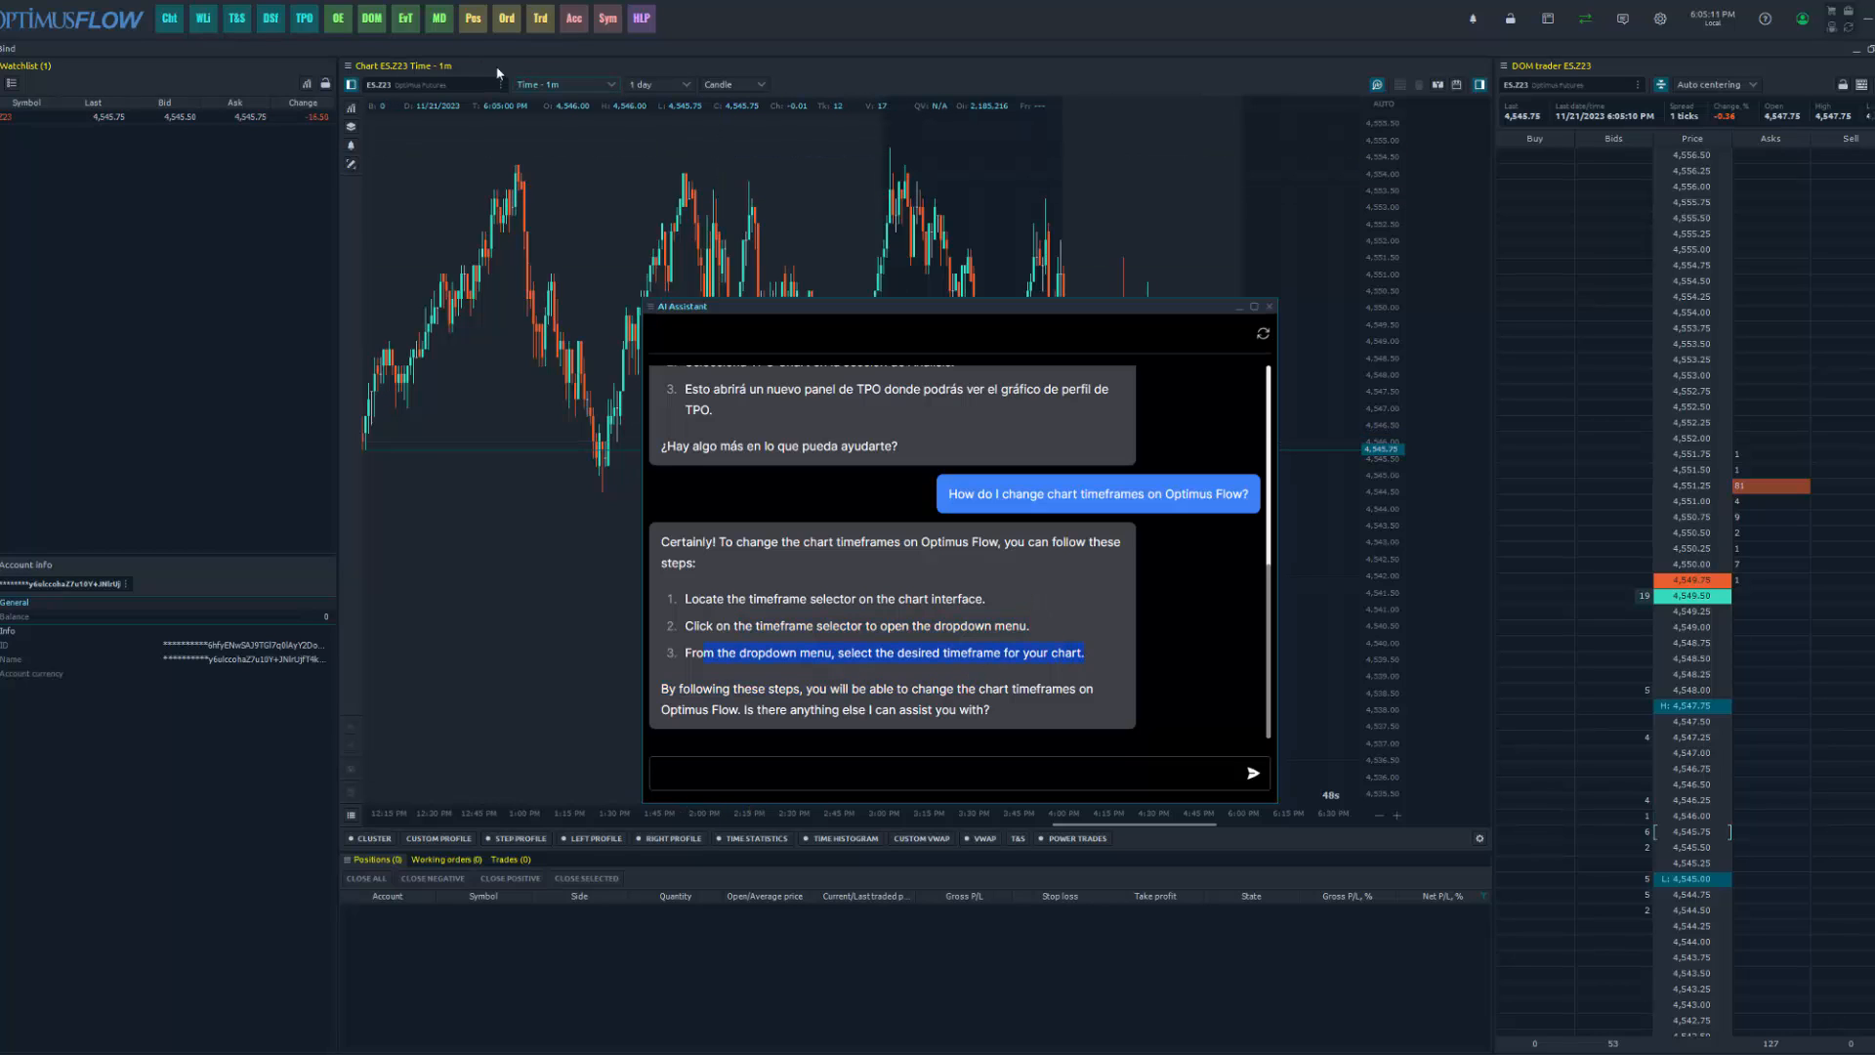
{"action": "left_click", "coordinate": [562, 84]}
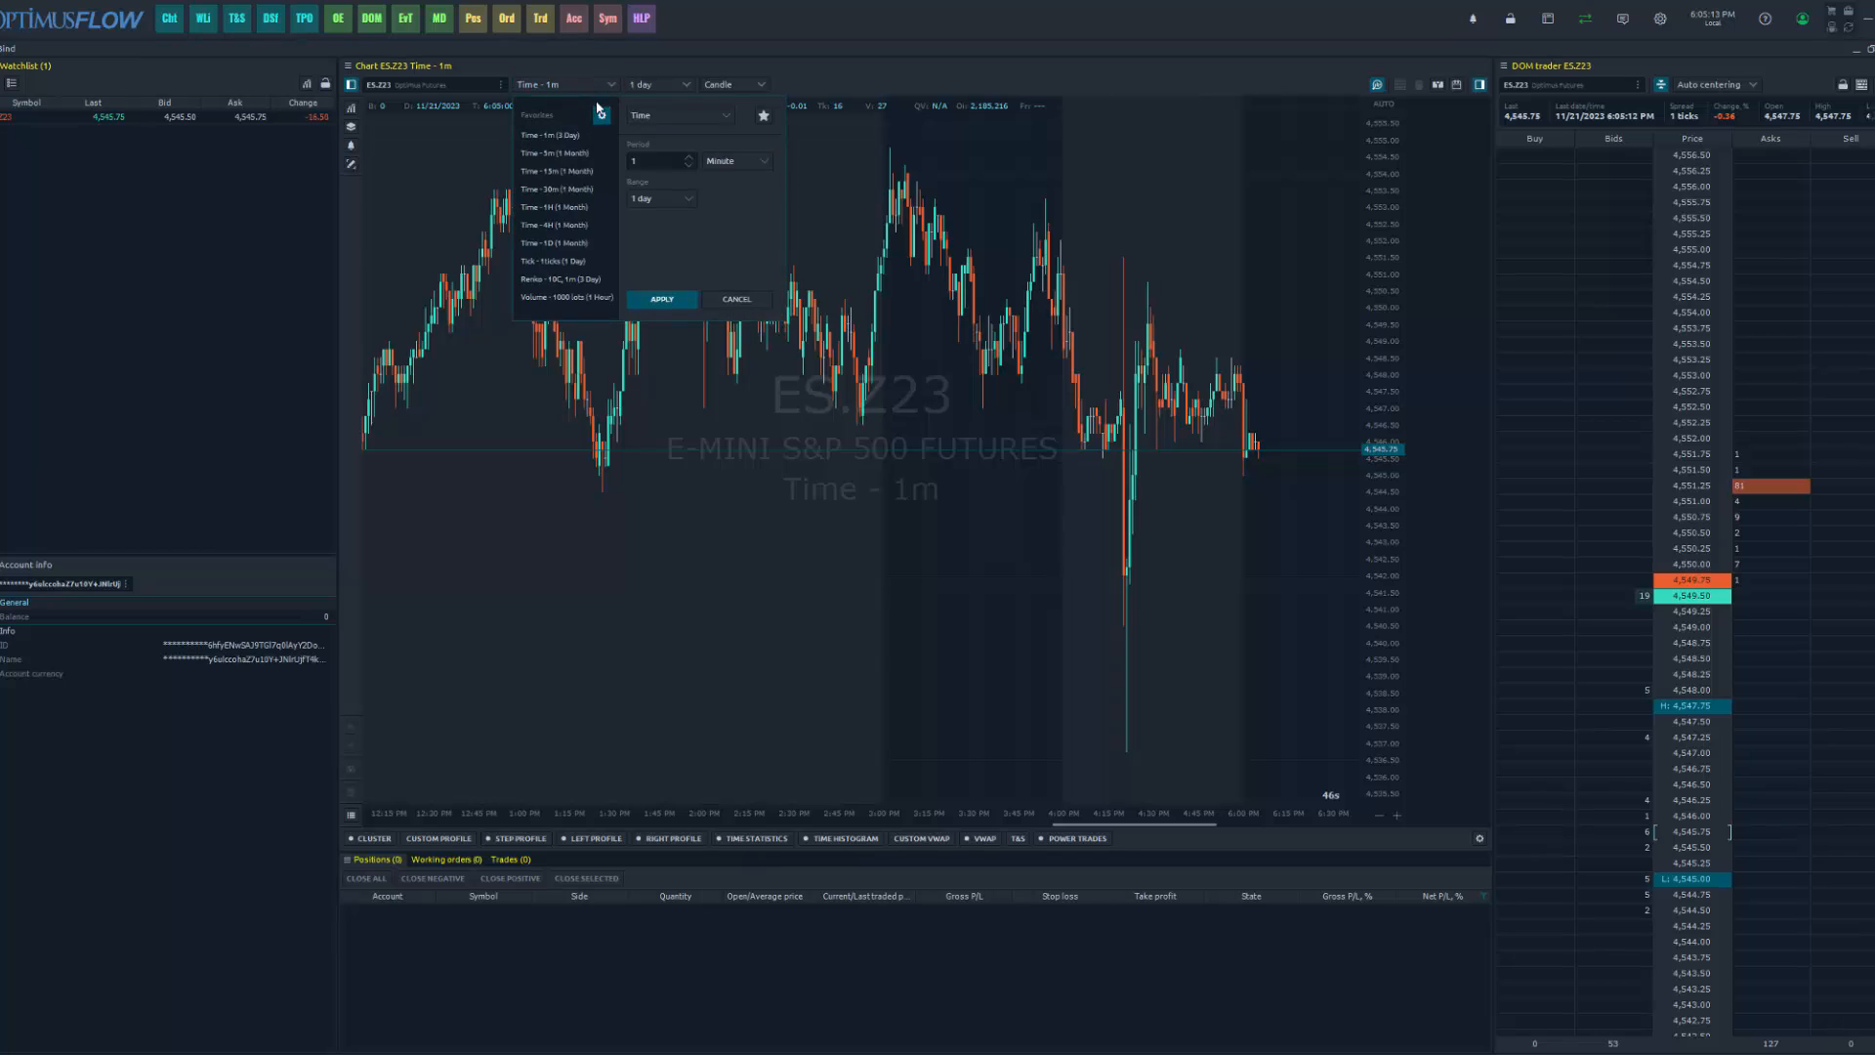
{"action": "left_click", "coordinate": [678, 116]}
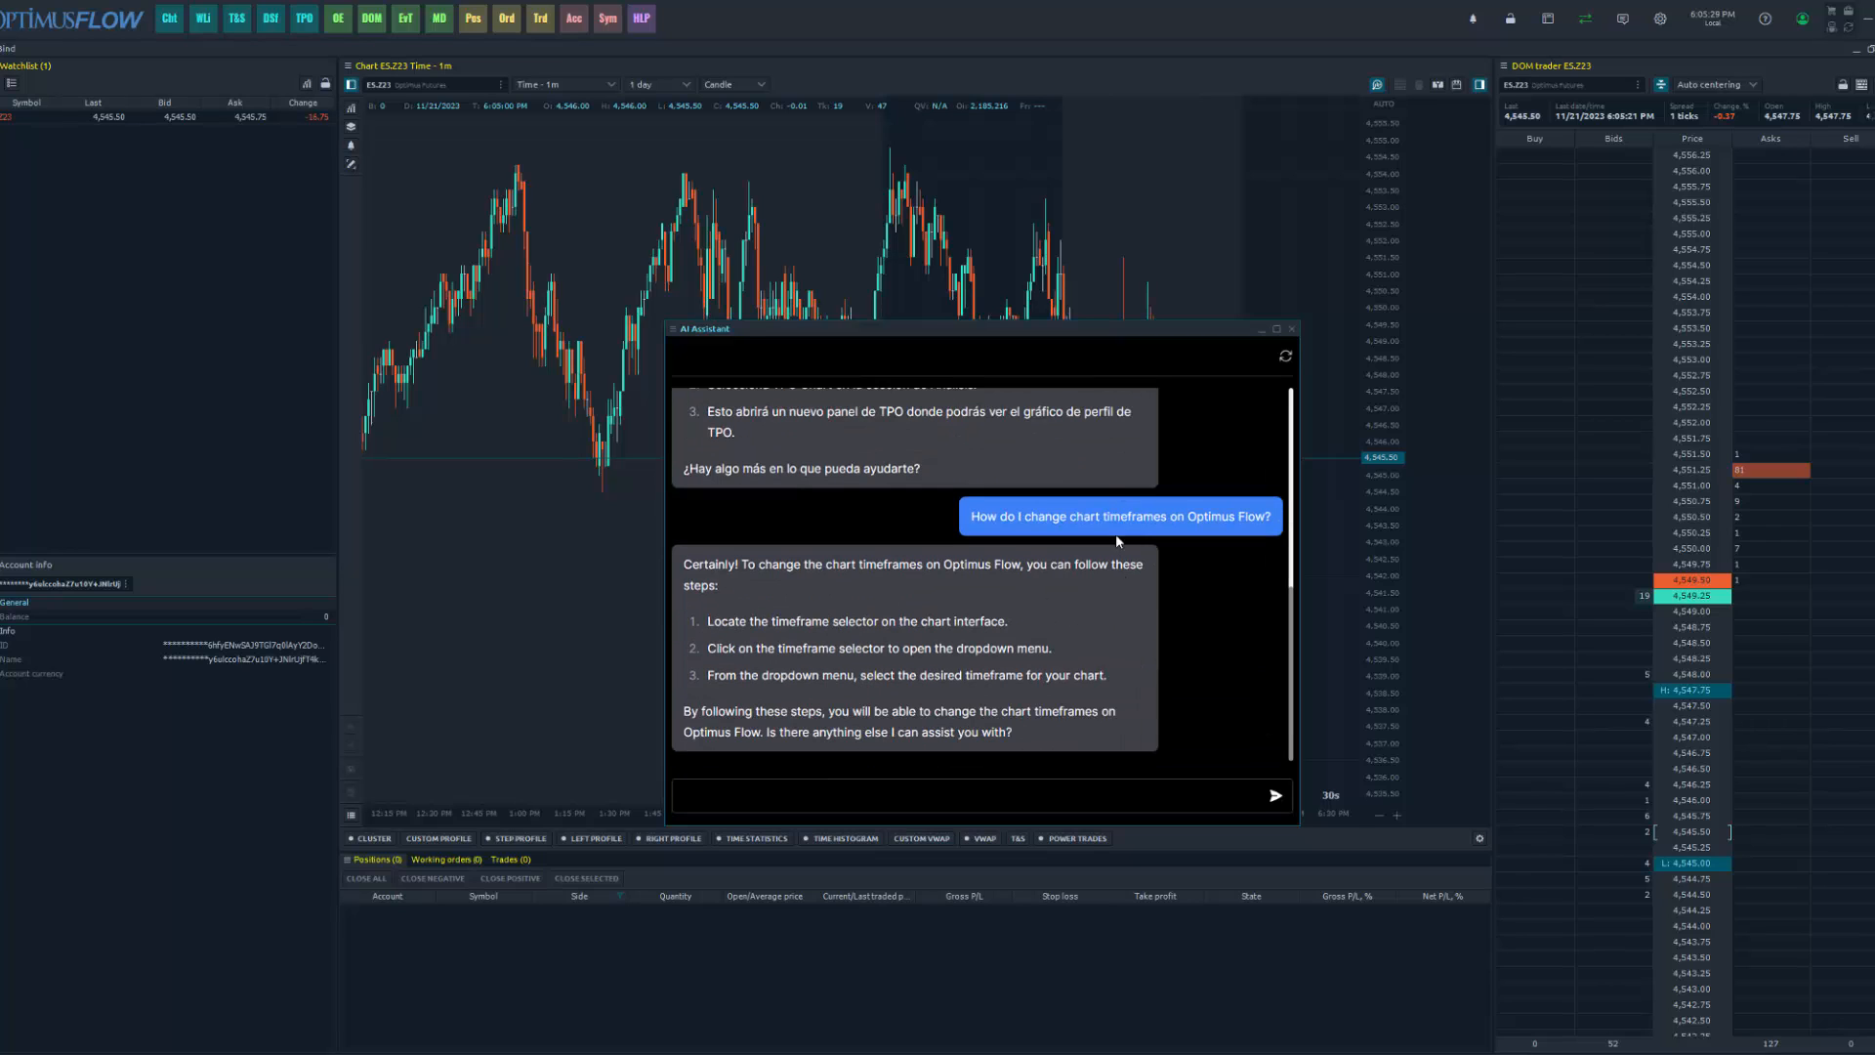
{"action": "mouse_move", "coordinate": [853, 527]}
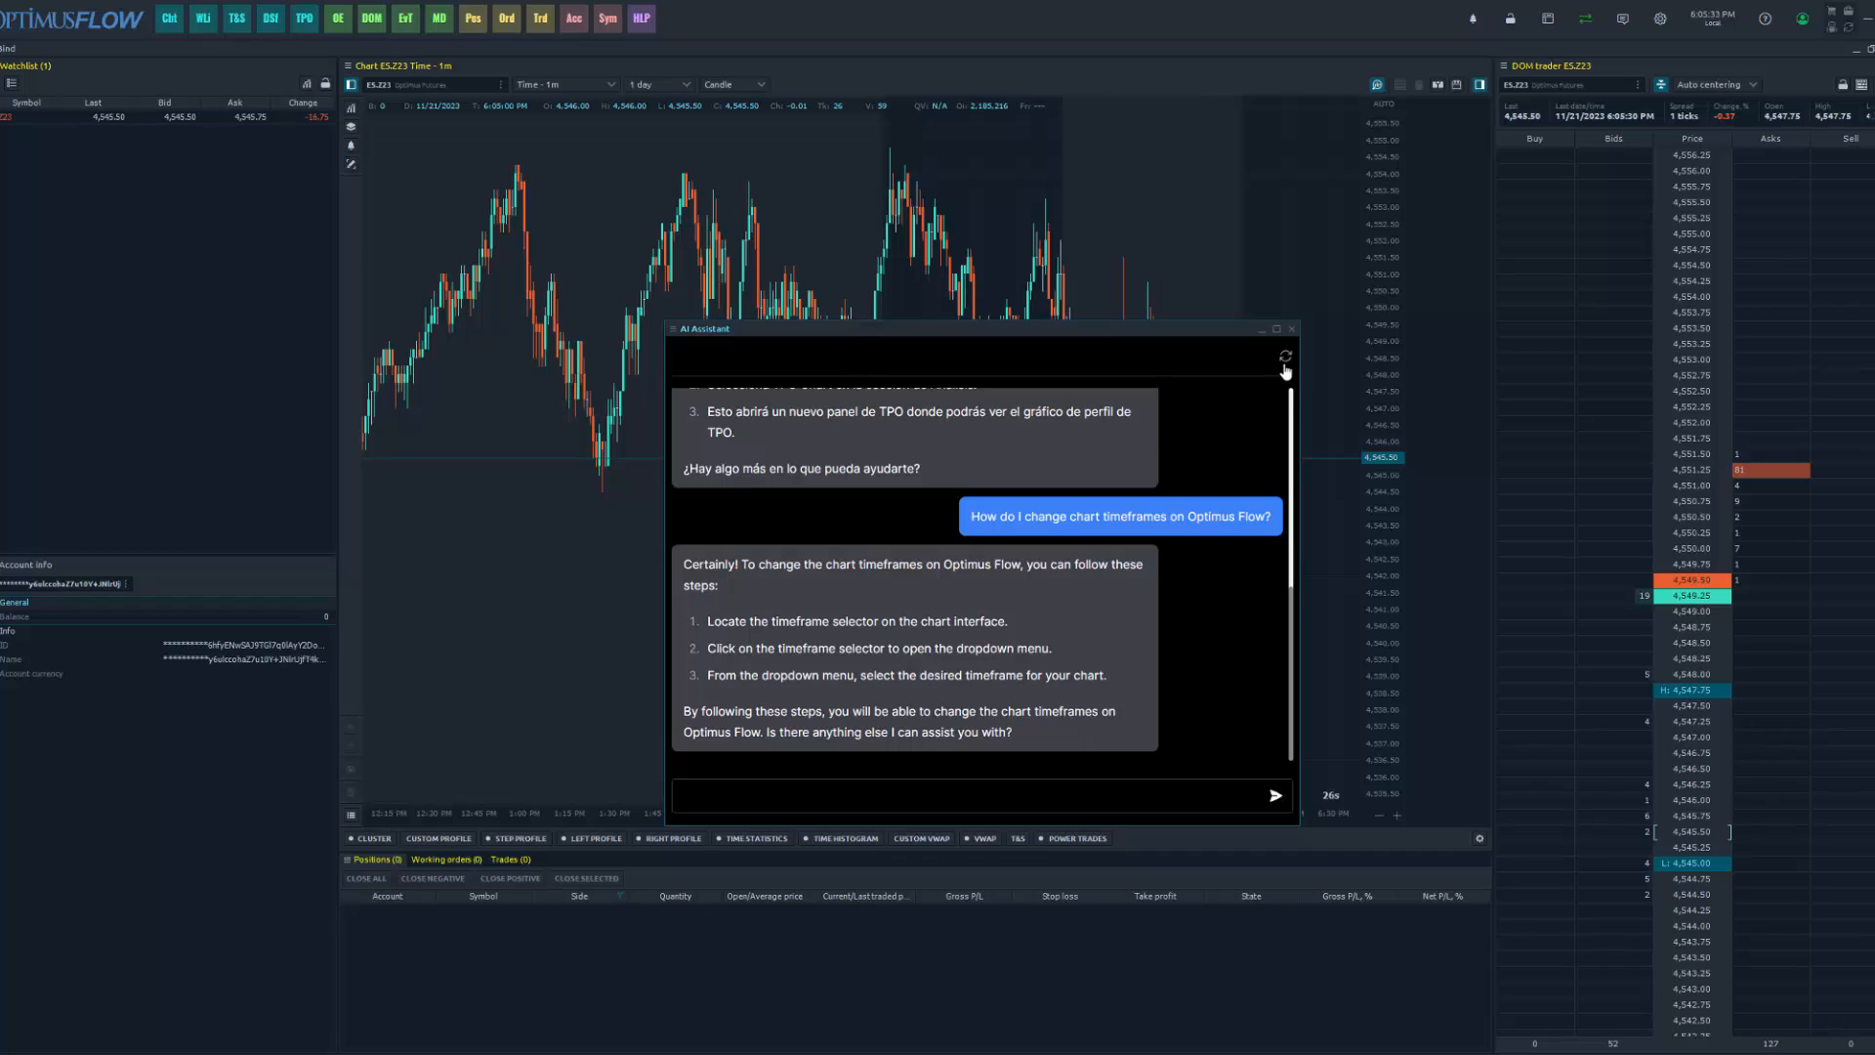
Reset the AI Assistant chat with the refresh icon at its top right
{"action": "left_click", "coordinate": [1284, 357]}
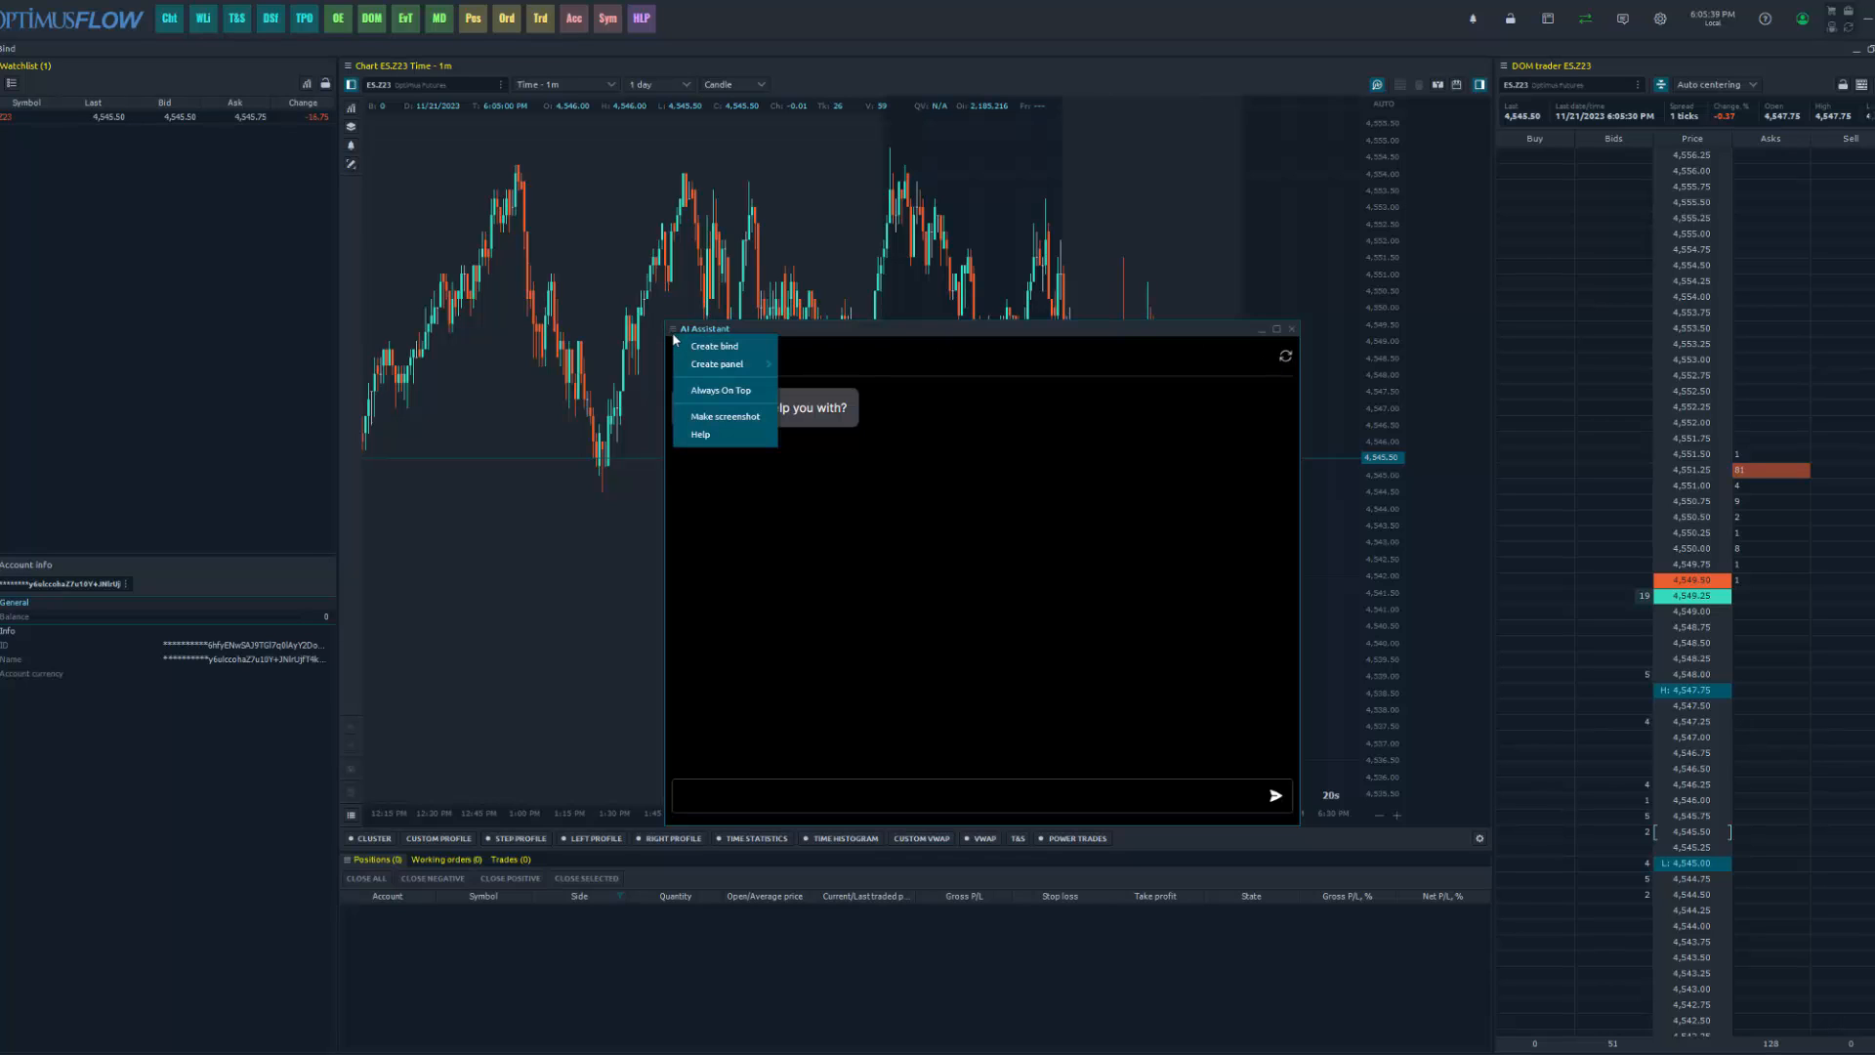
{"action": "mouse_move", "coordinate": [721, 405]}
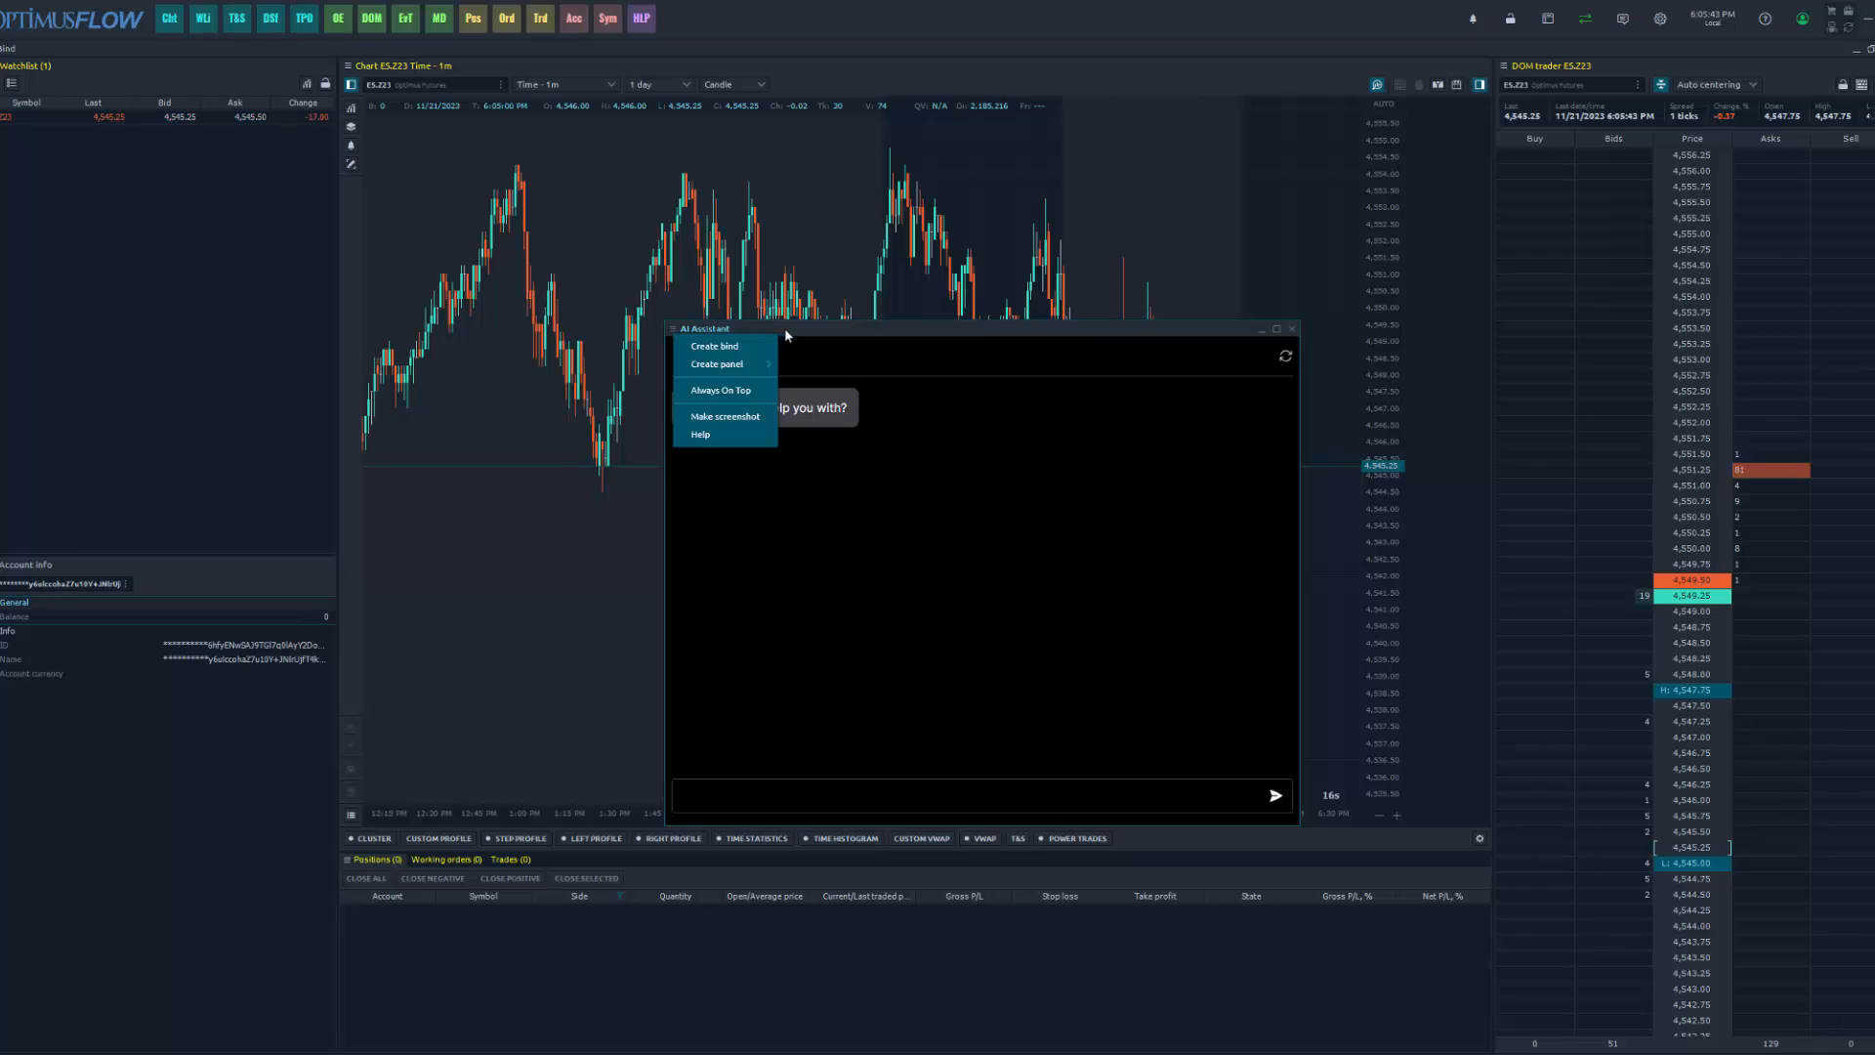
{"action": "mouse_move", "coordinate": [805, 332]}
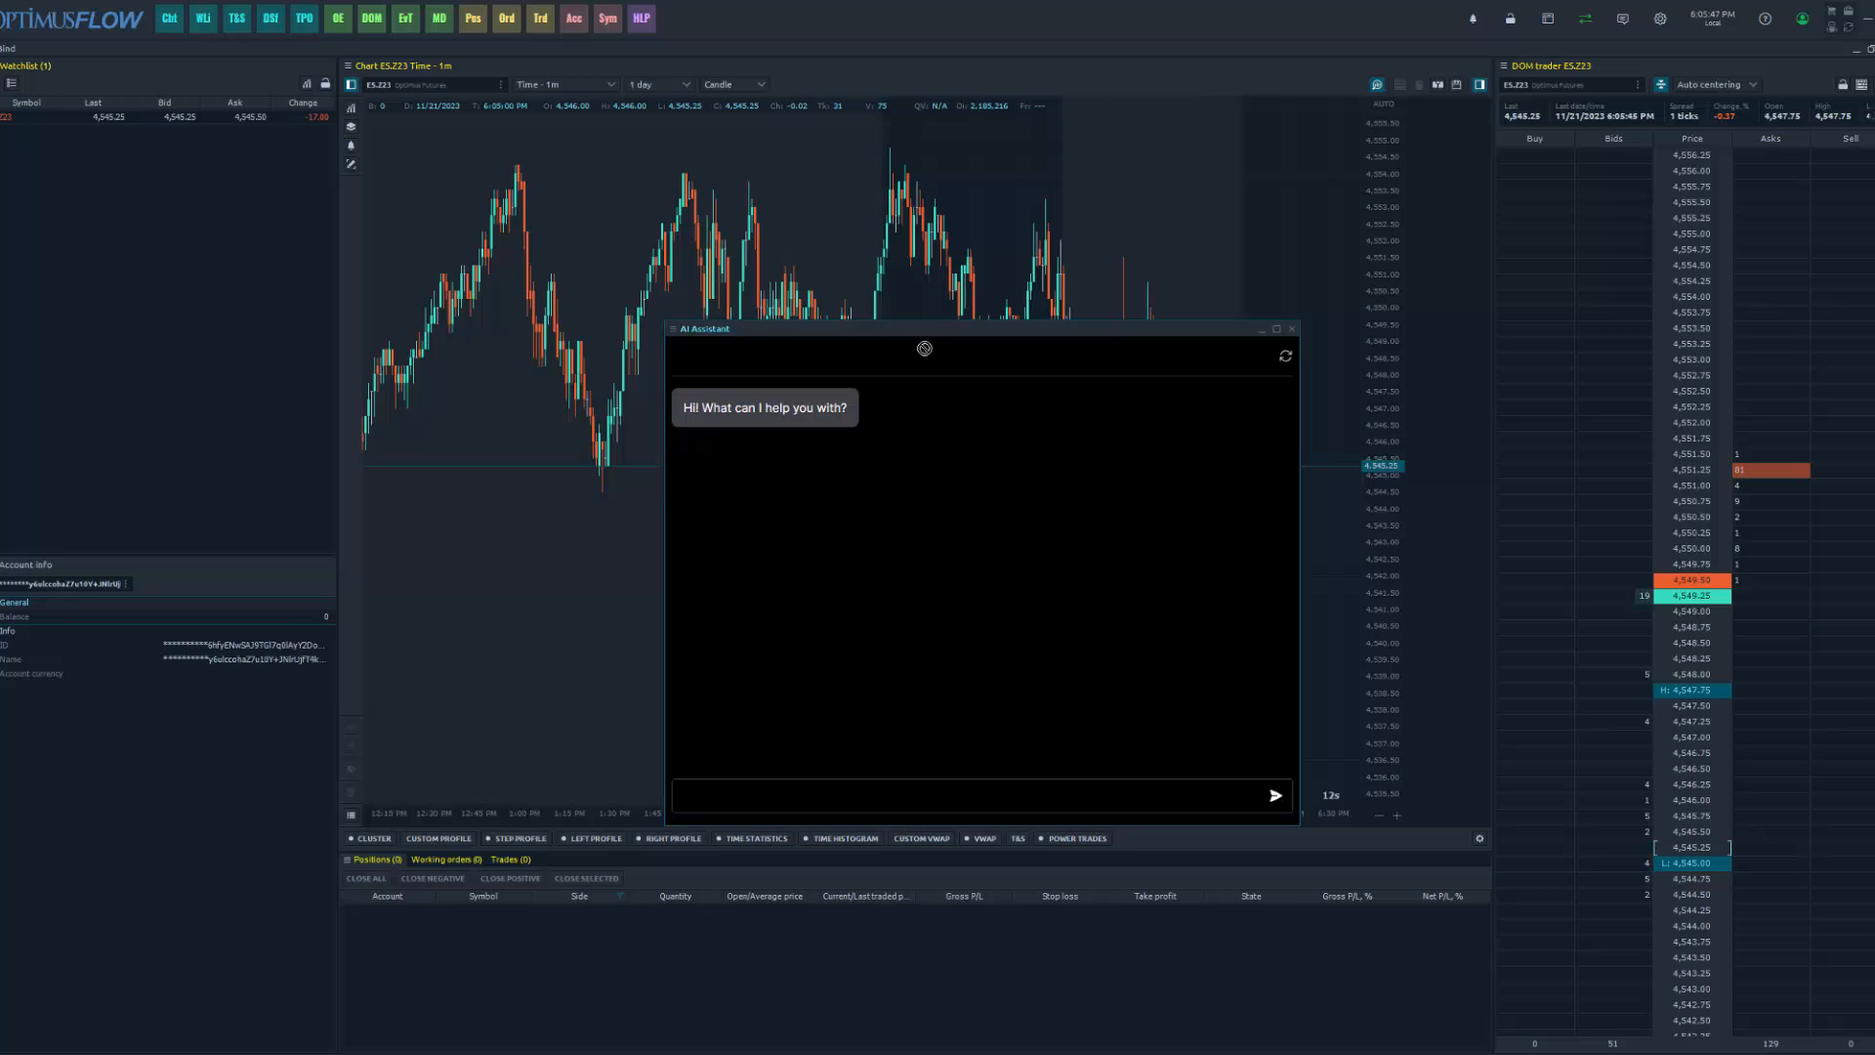
Set the AI Assistant window Always On Top and drag it slightly right
{"action": "right_click", "coordinate": [694, 329]}
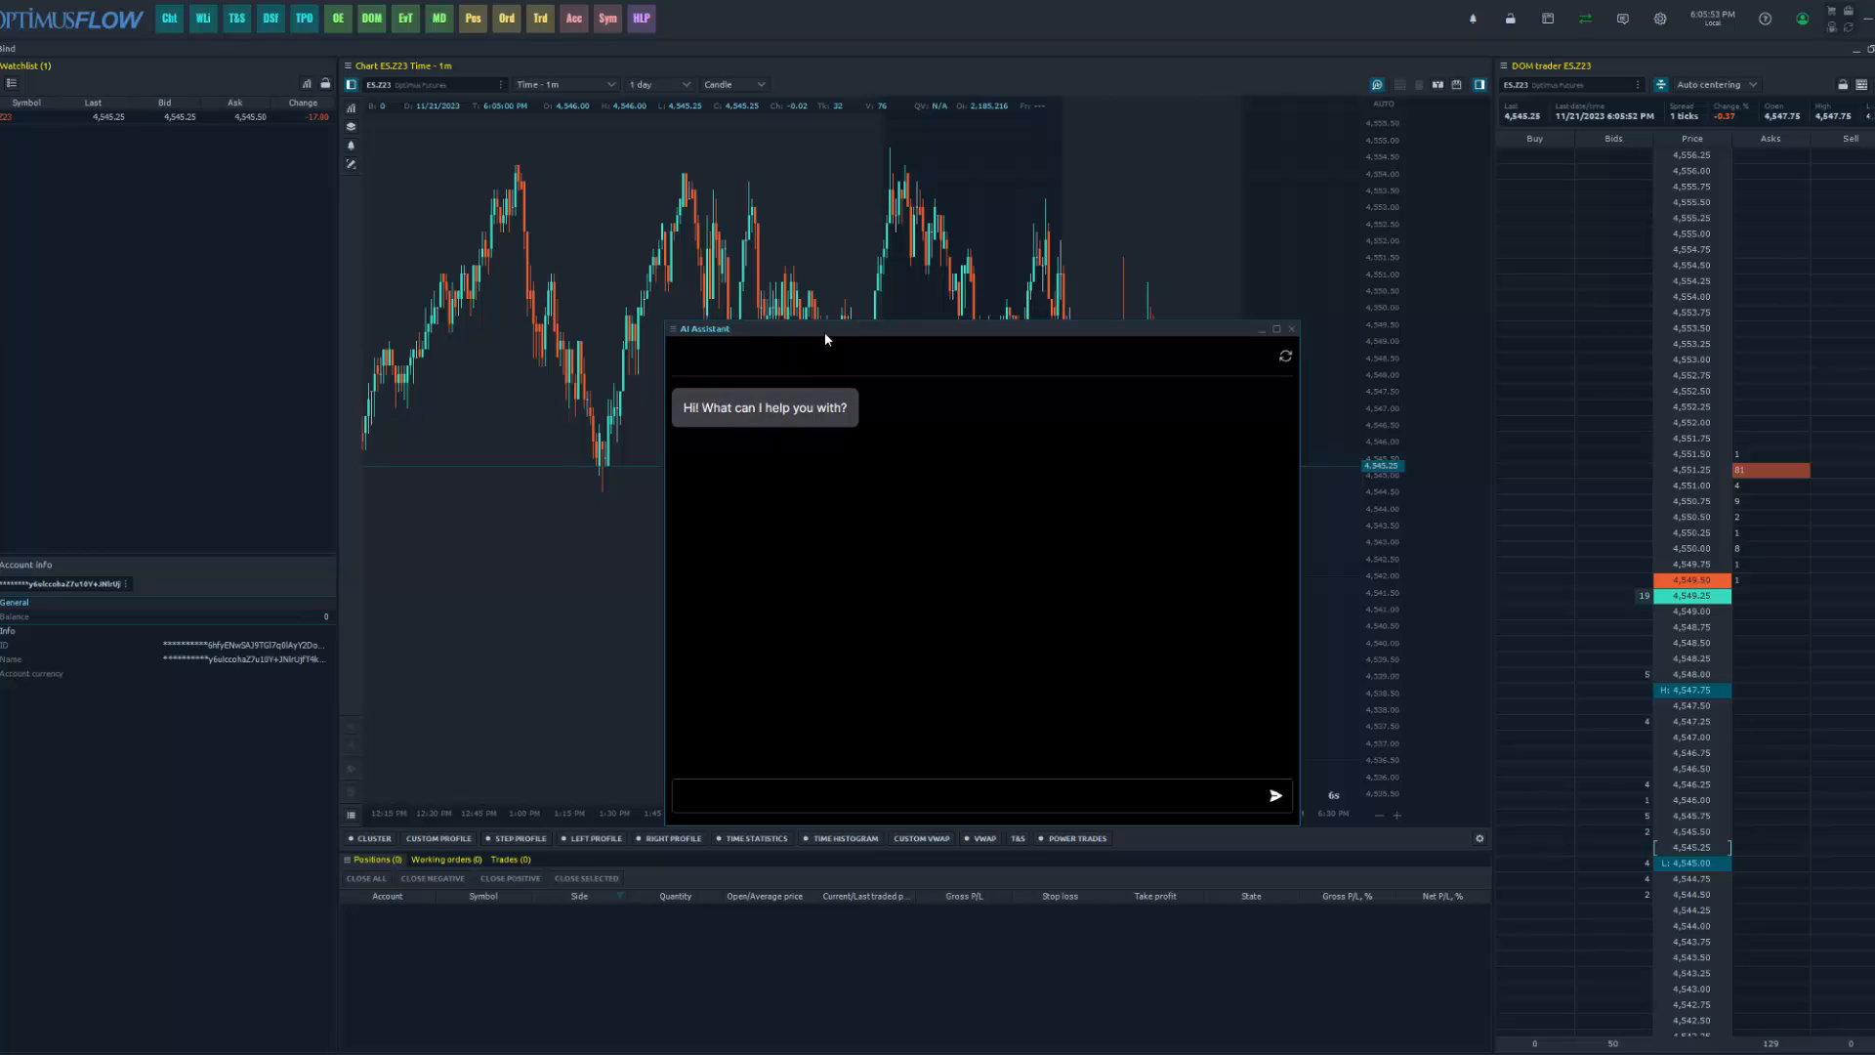
{"action": "left_click_drag", "start_coordinate": [825, 330], "coordinate": [891, 339]}
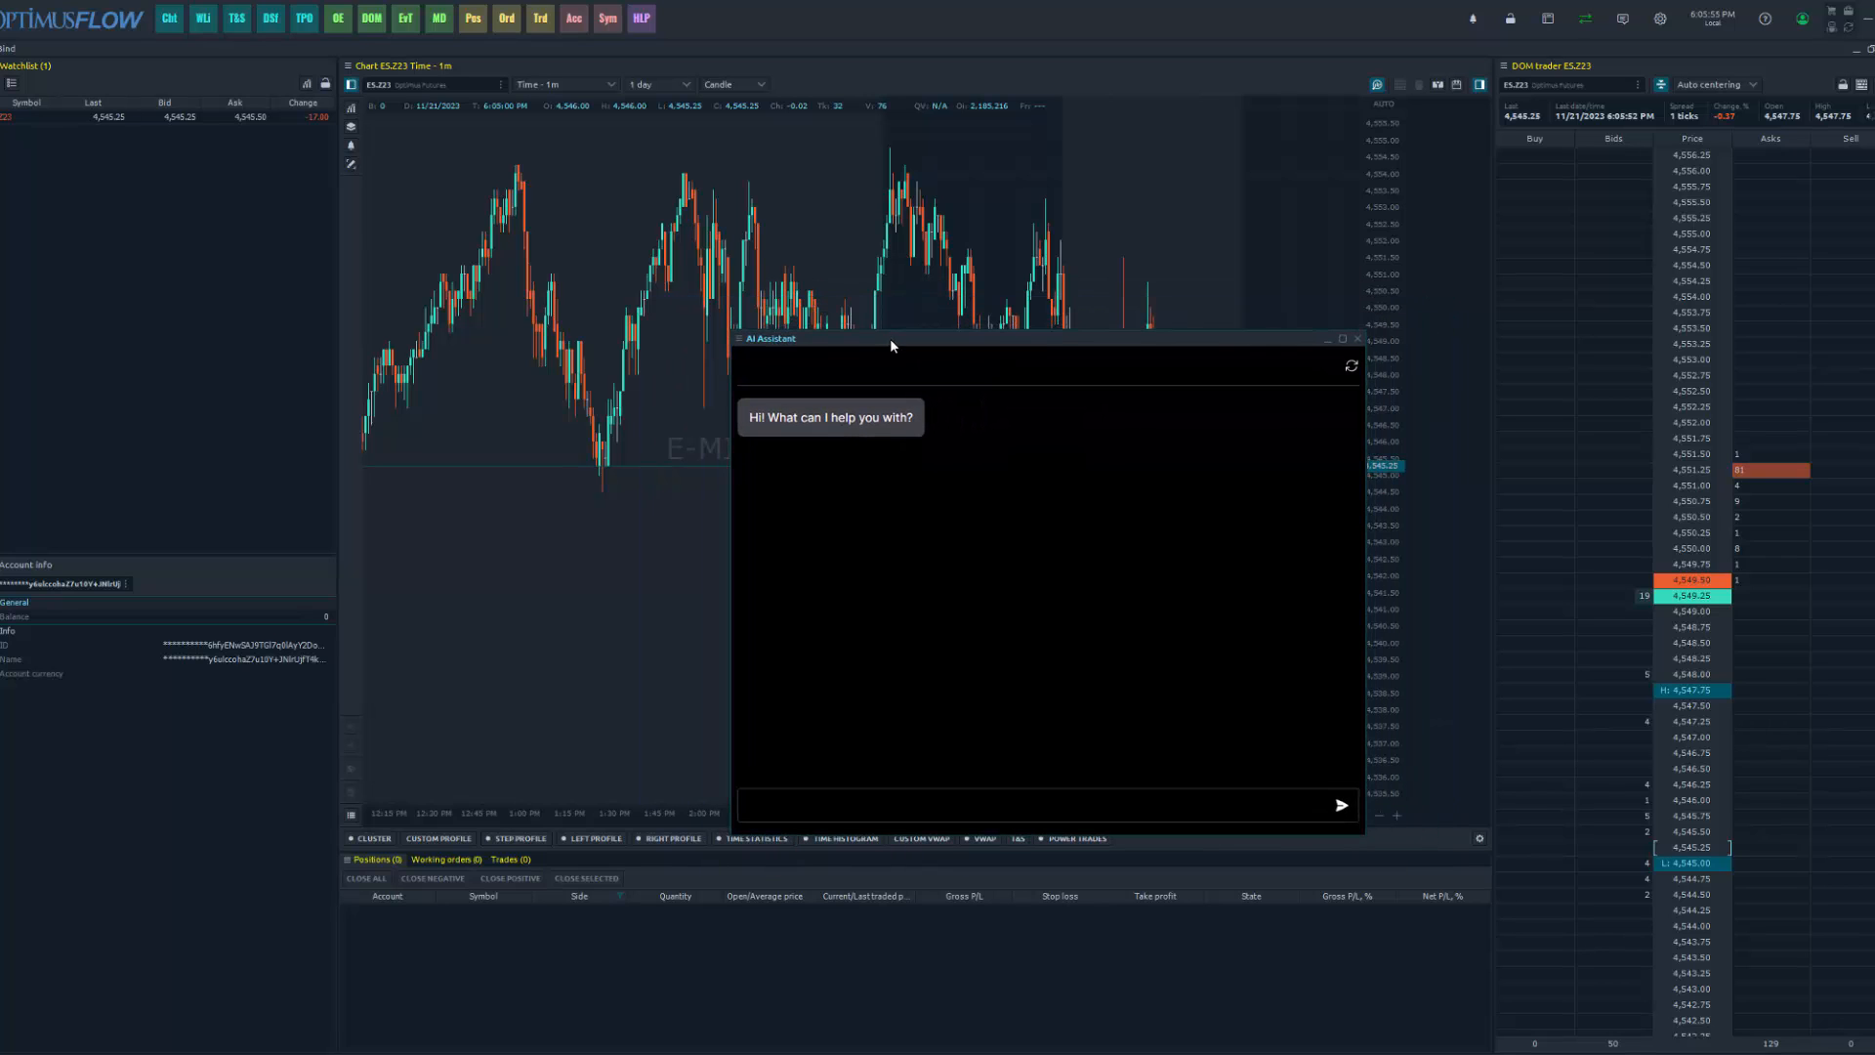